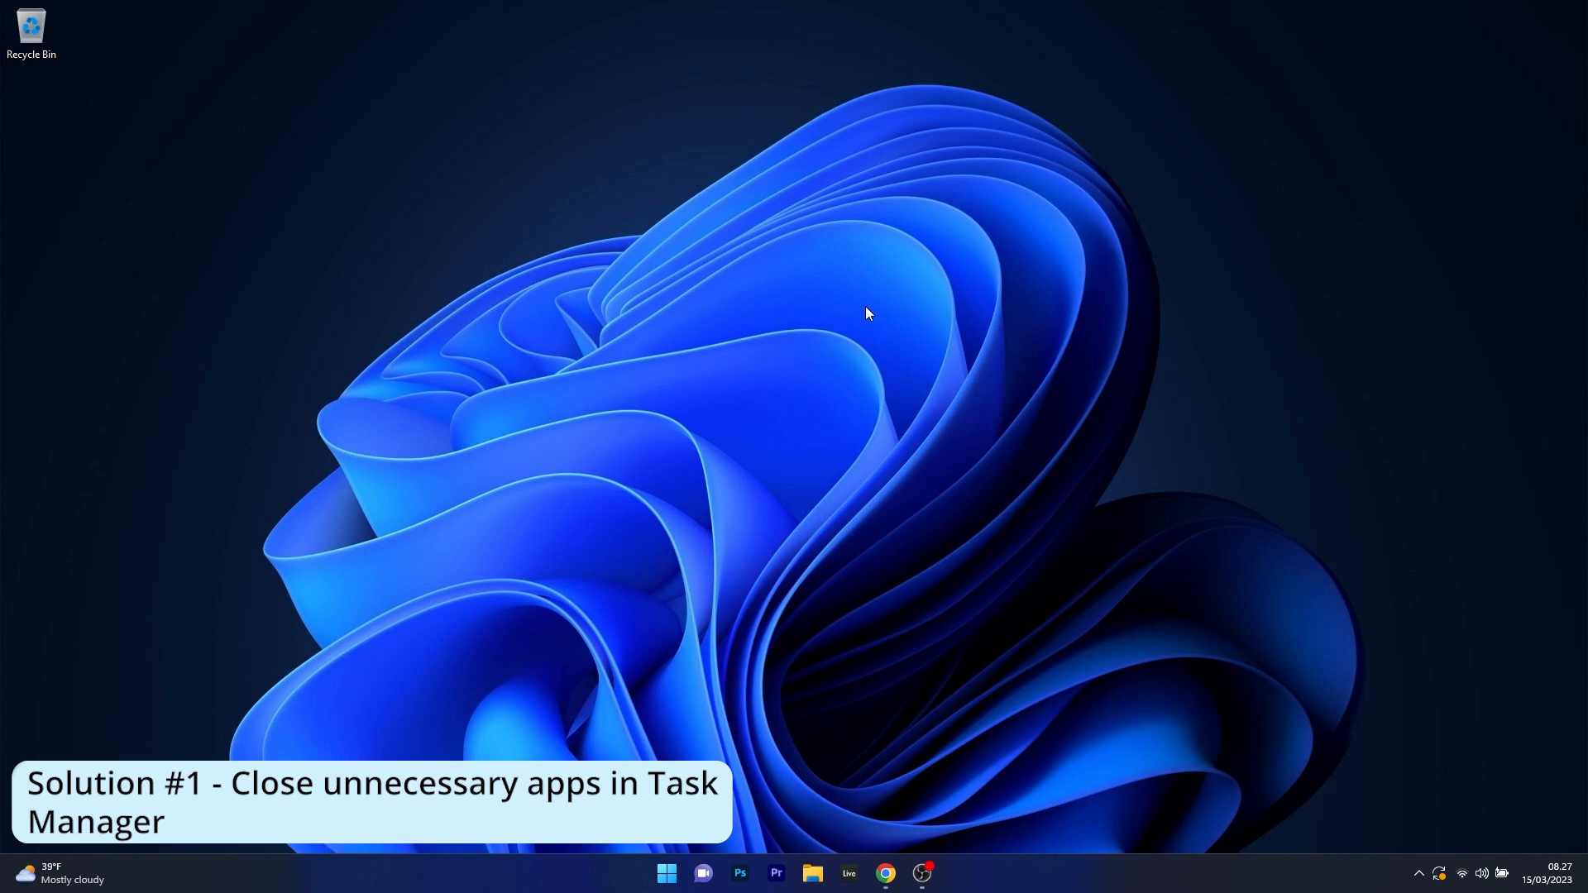
Step: Bring up the Start button's quick-link menu of system tools
right_click(665, 873)
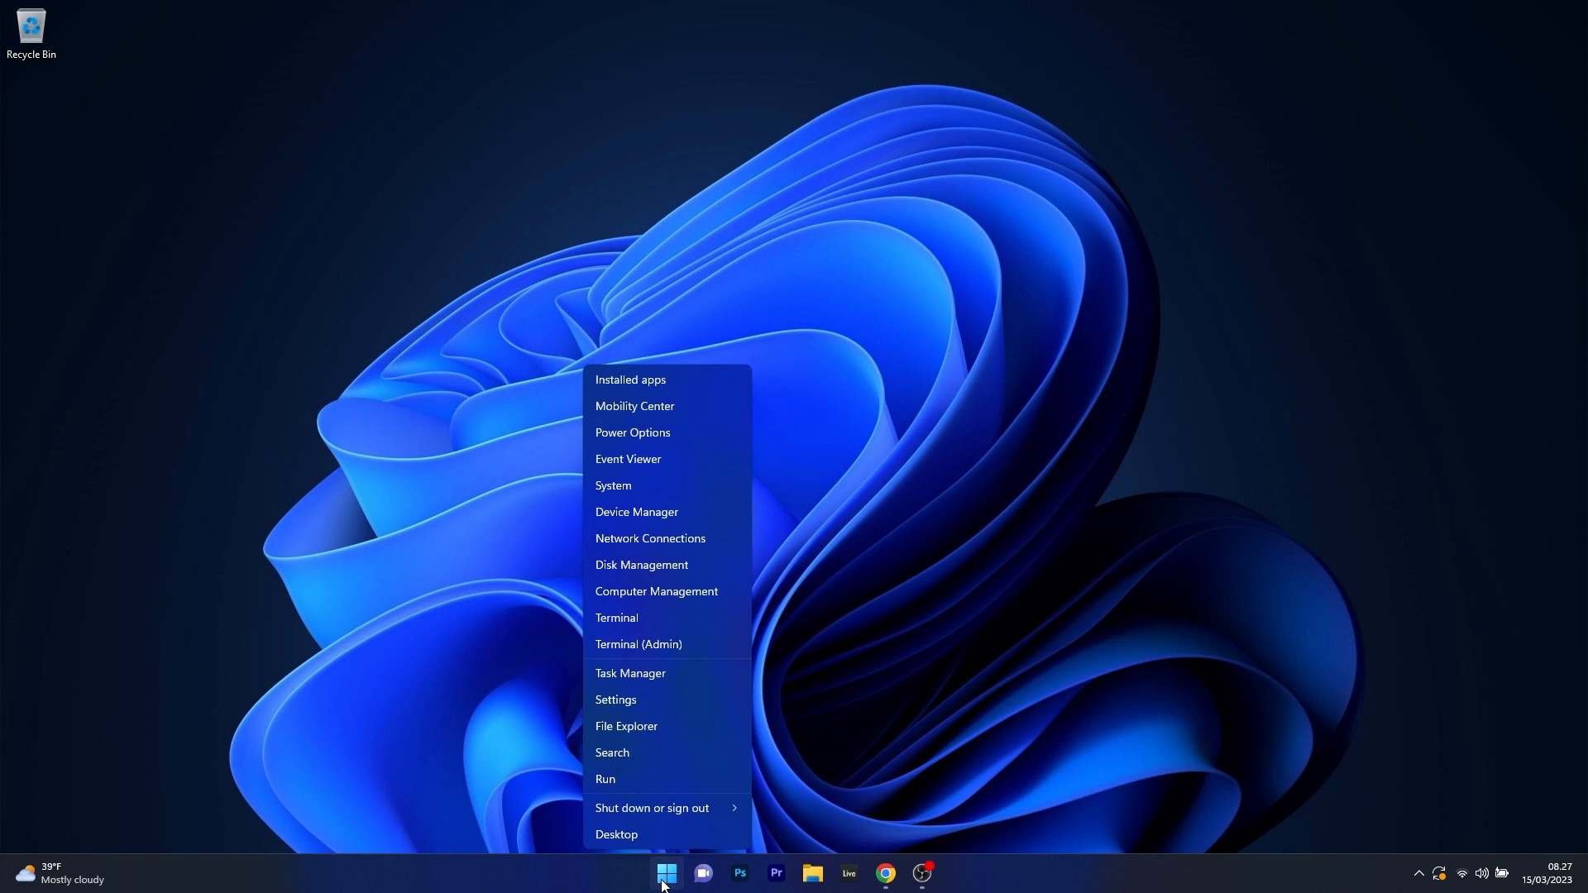
mouse_move(696, 674)
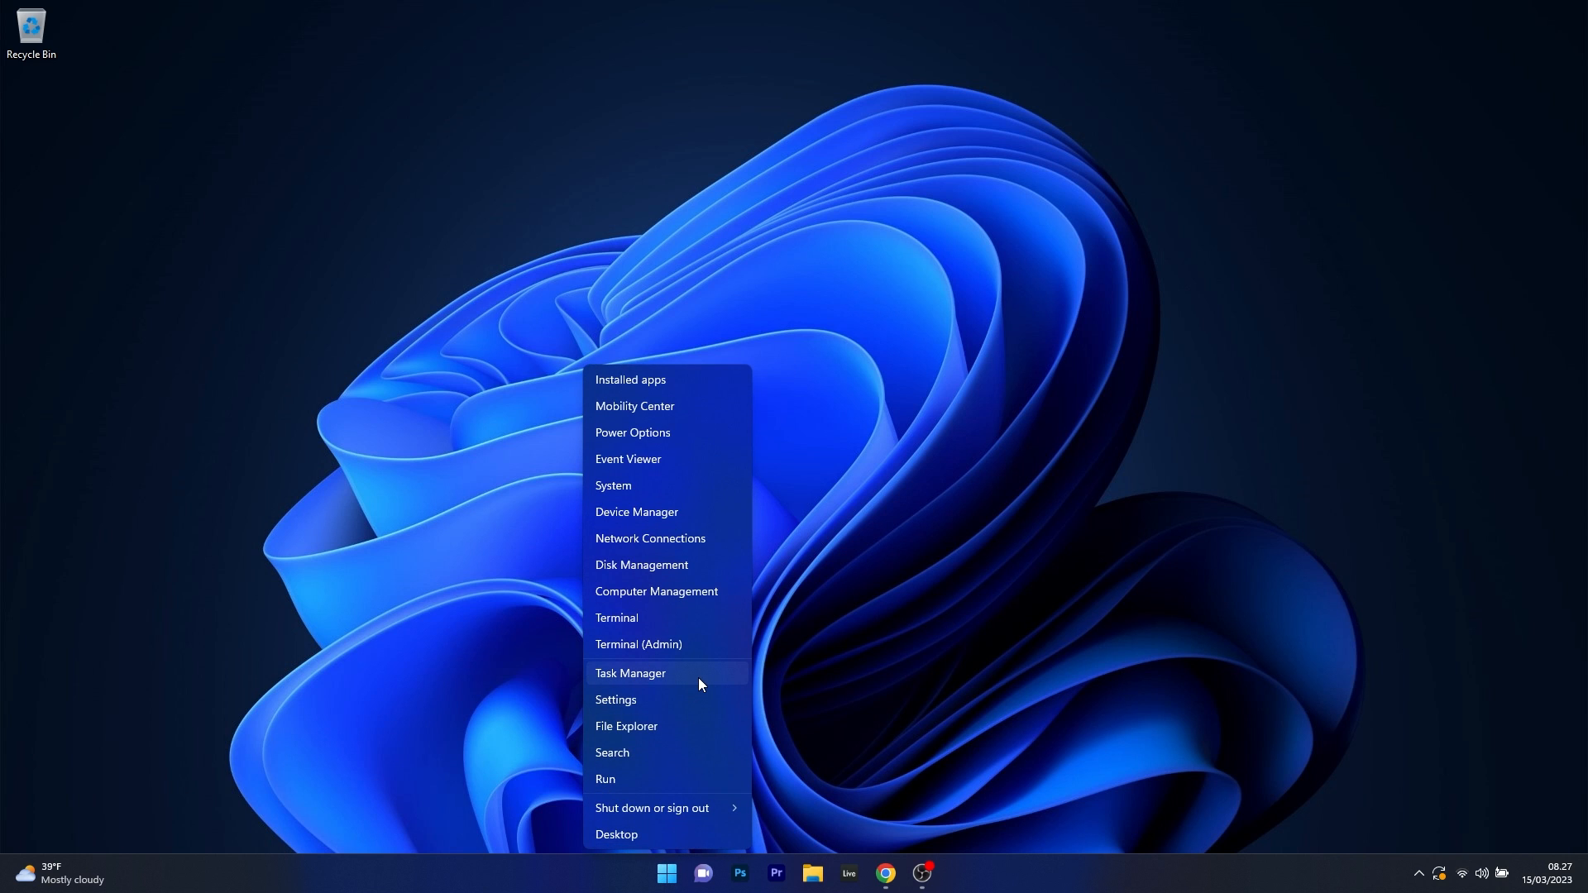
Step: Launch Task Manager and bring up the actions for a running process
click(628, 673)
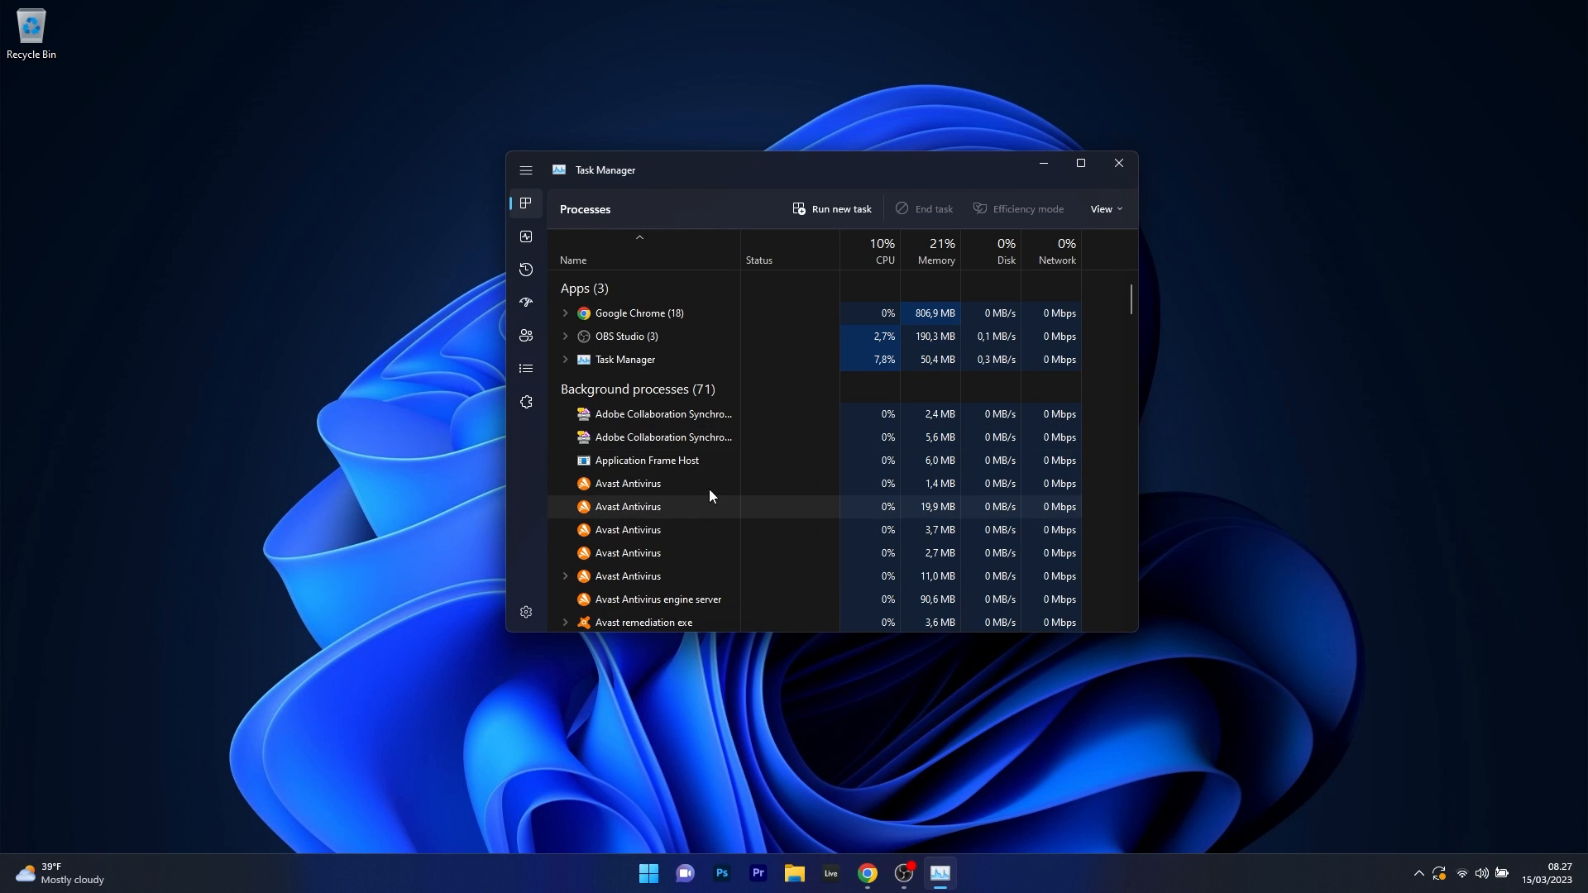
mouse_move(761, 443)
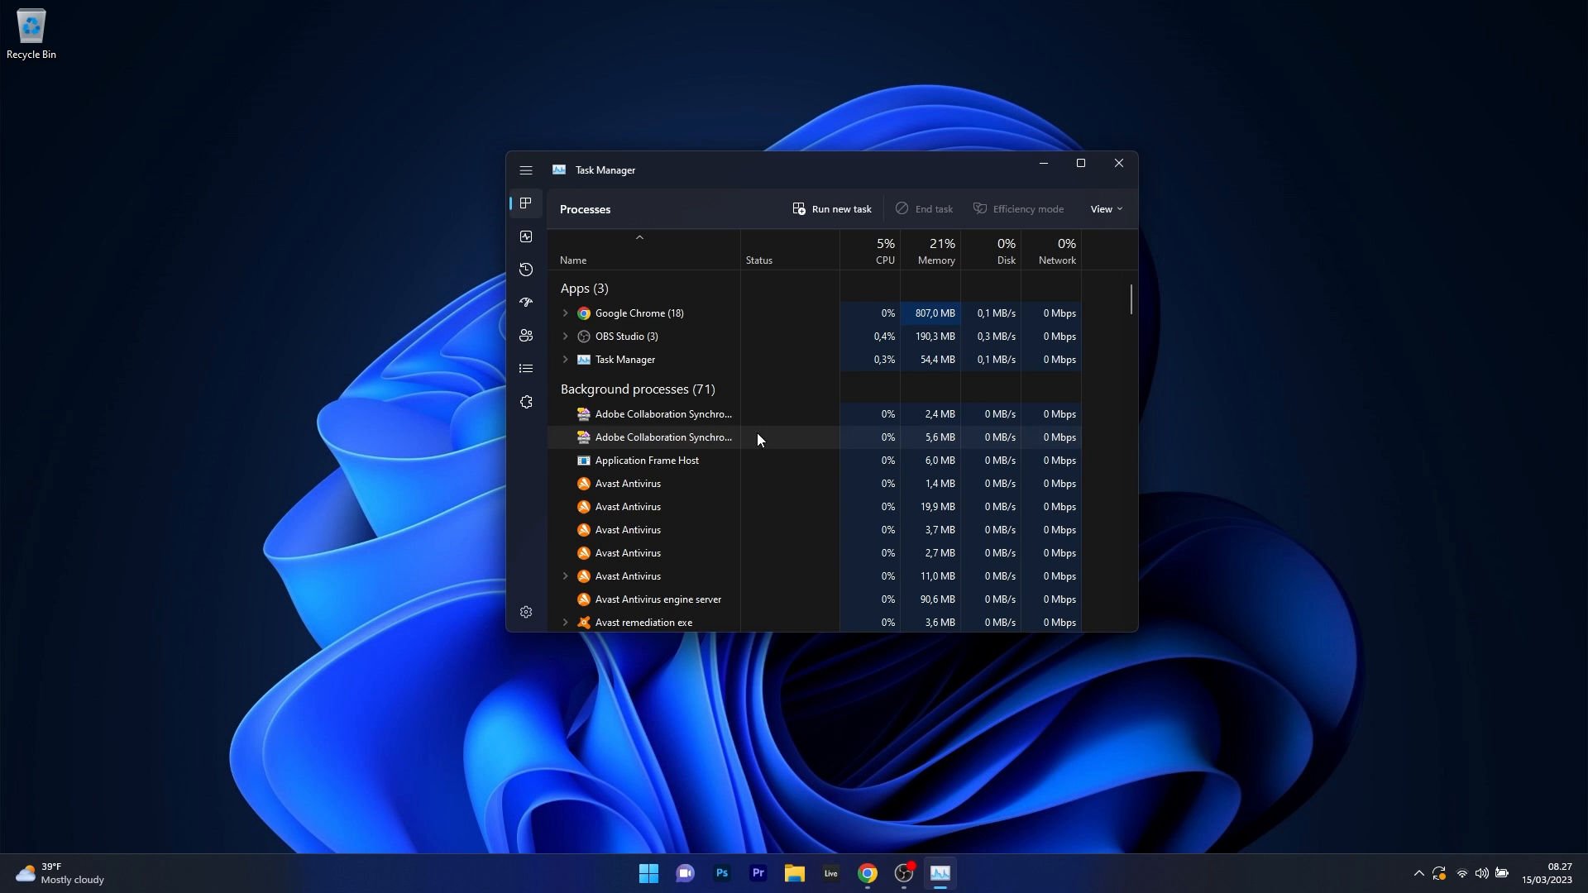
right_click(626, 336)
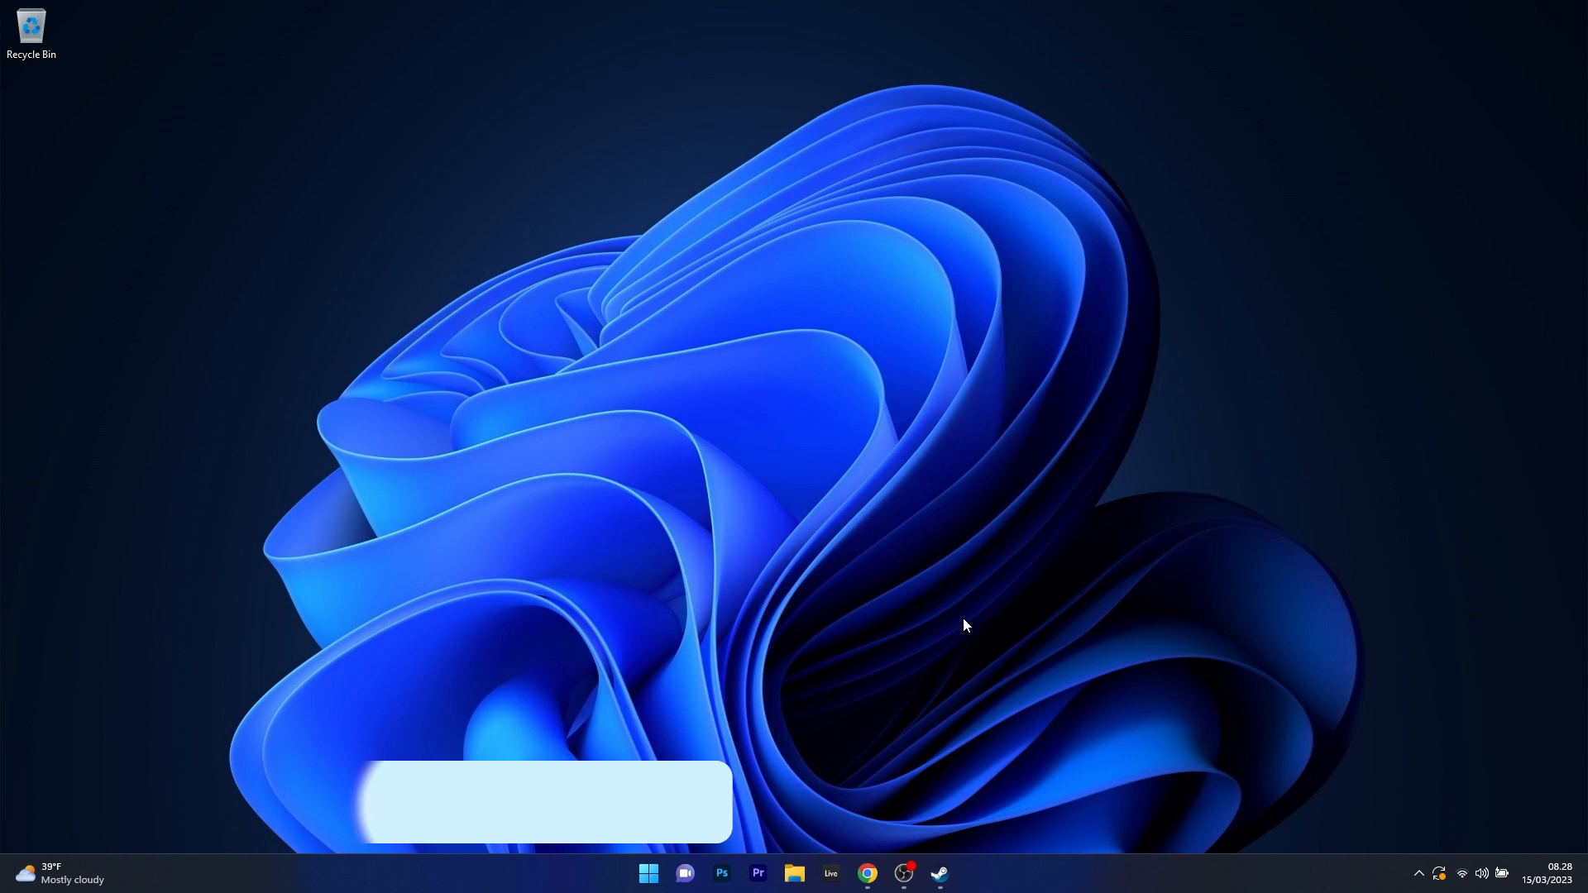
Step: Bring up the Steam client and show its Settings window
click(937, 880)
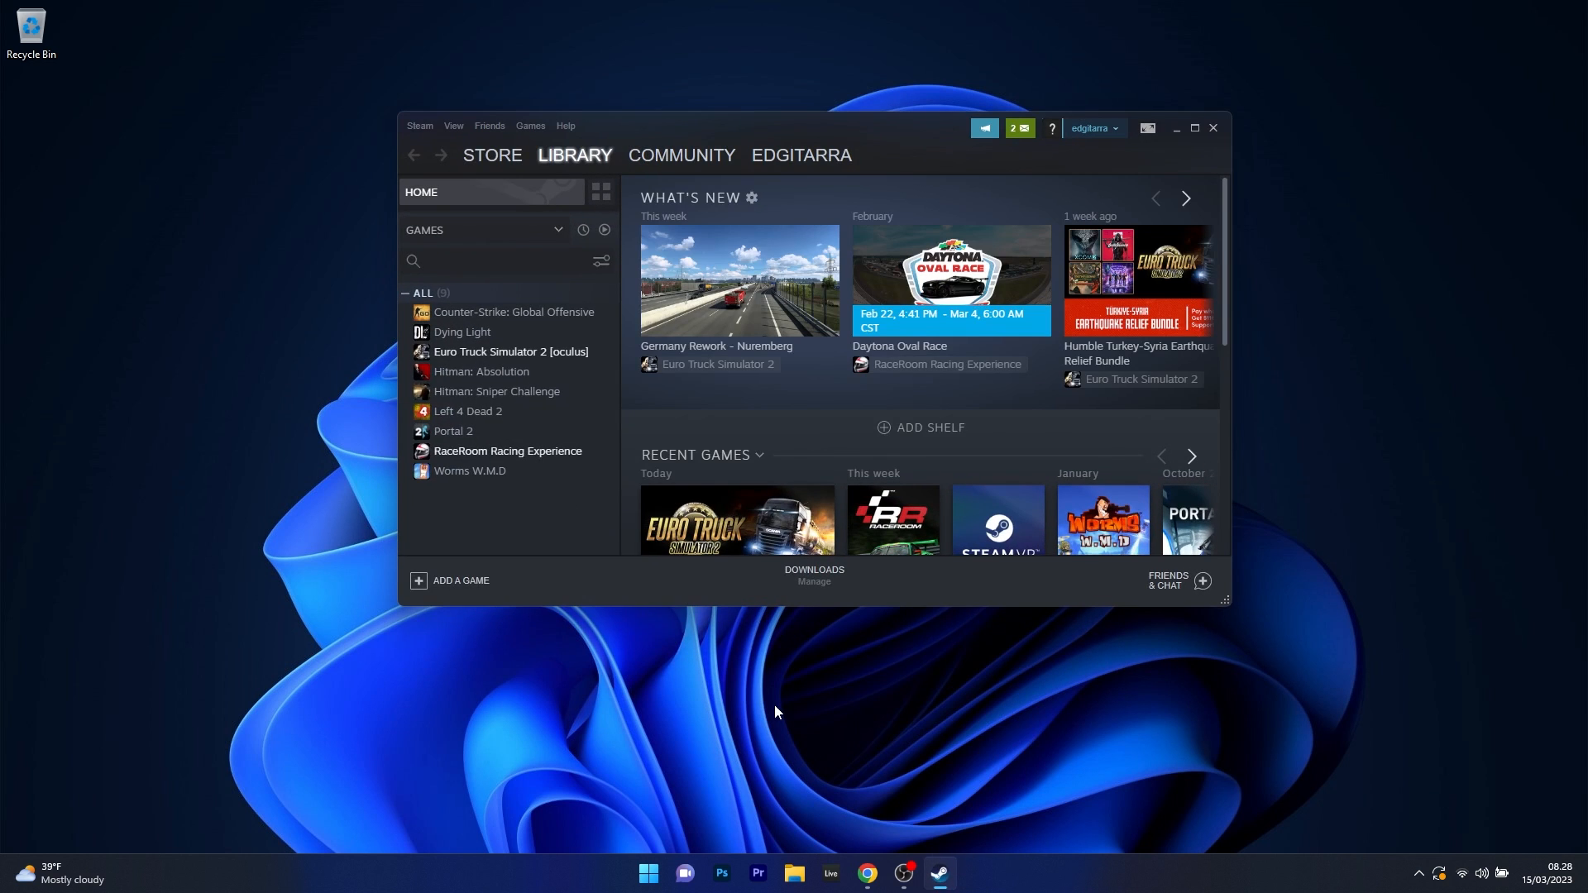
mouse_move(423, 131)
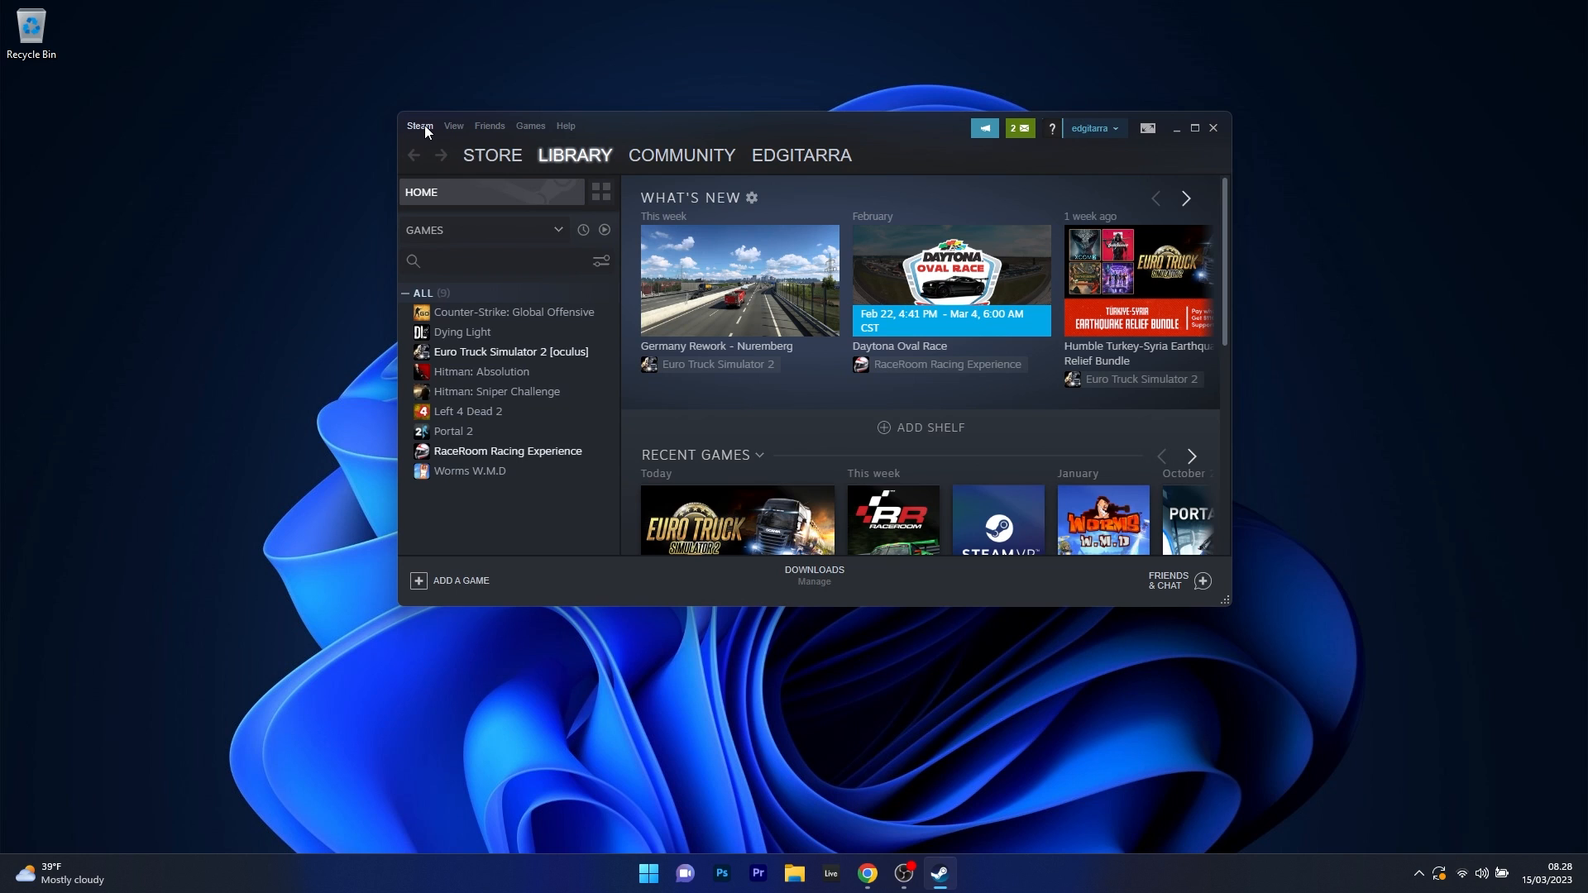
click(418, 126)
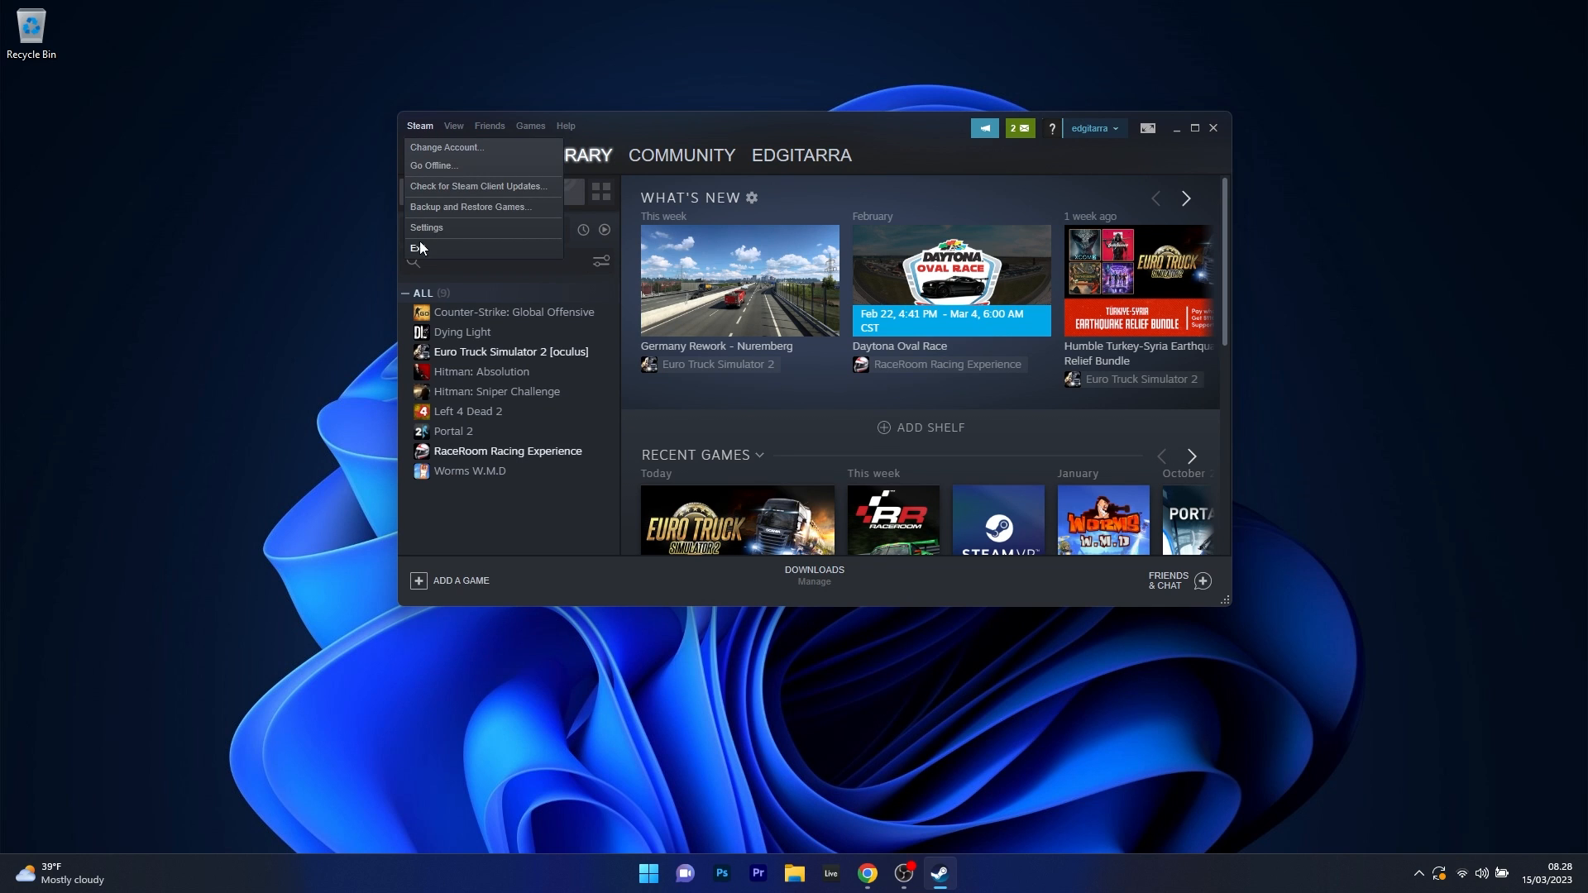
click(427, 228)
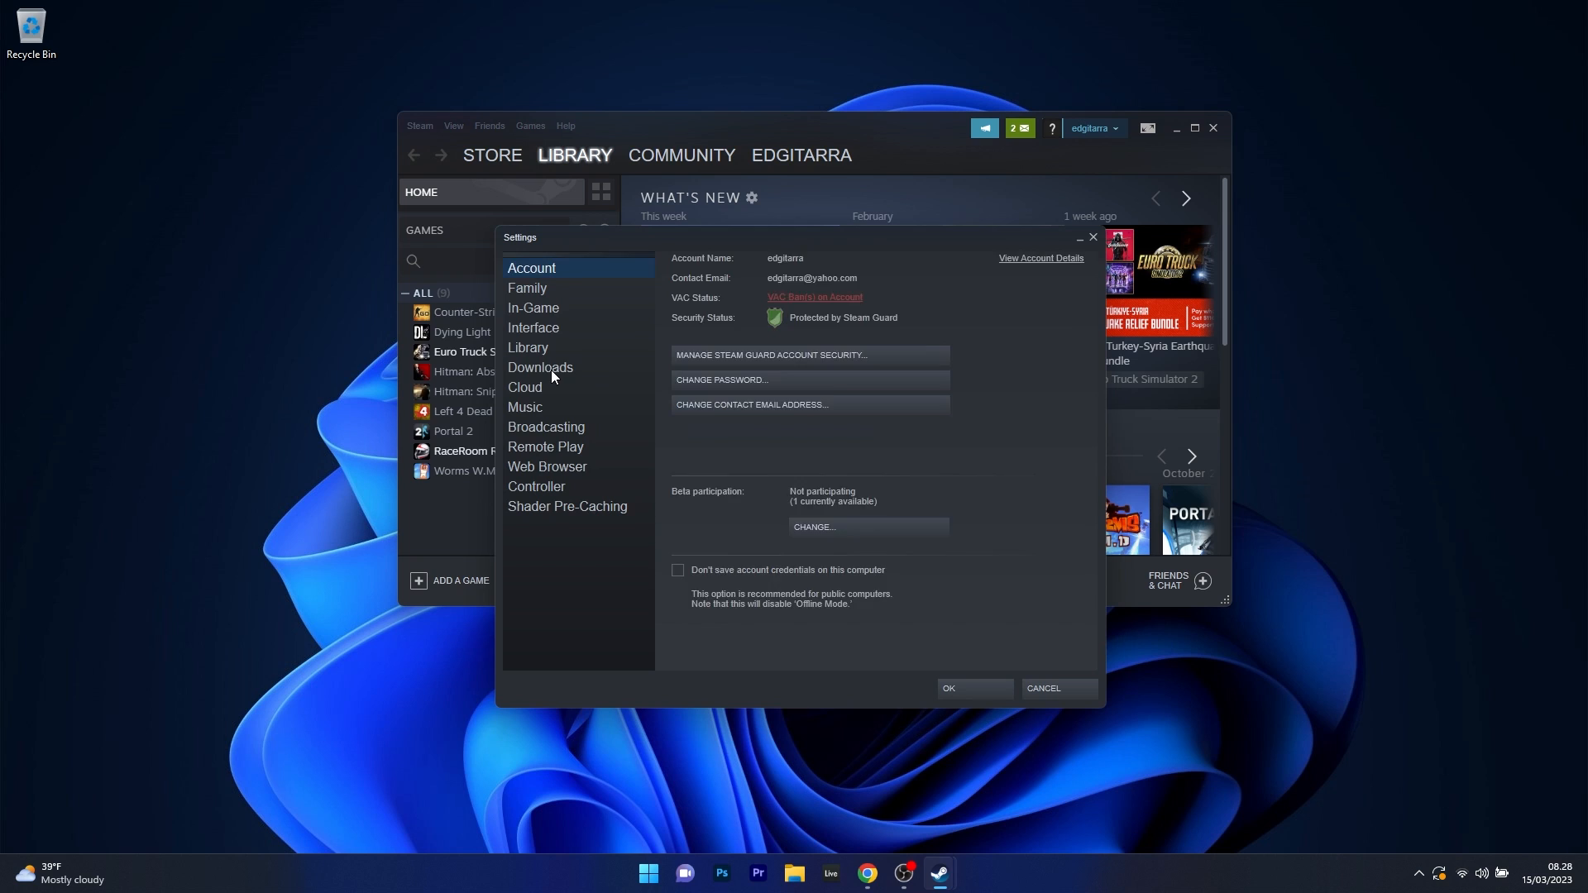
Step: Clear Steam's download cache from the Downloads settings, answer the prompt, and close Steam
click(541, 371)
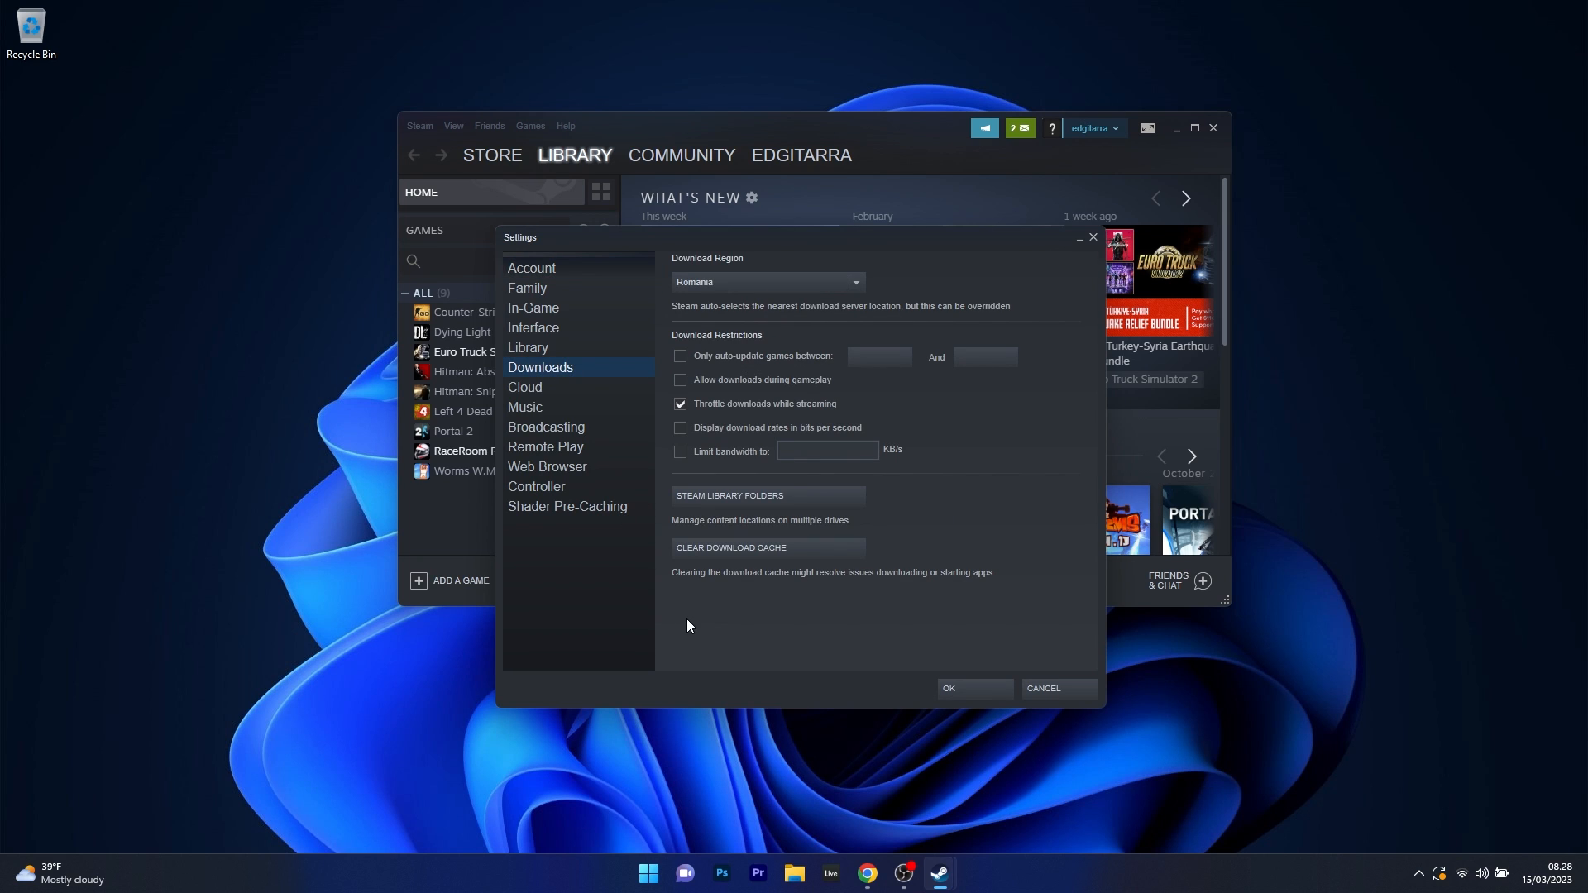
mouse_move(804, 556)
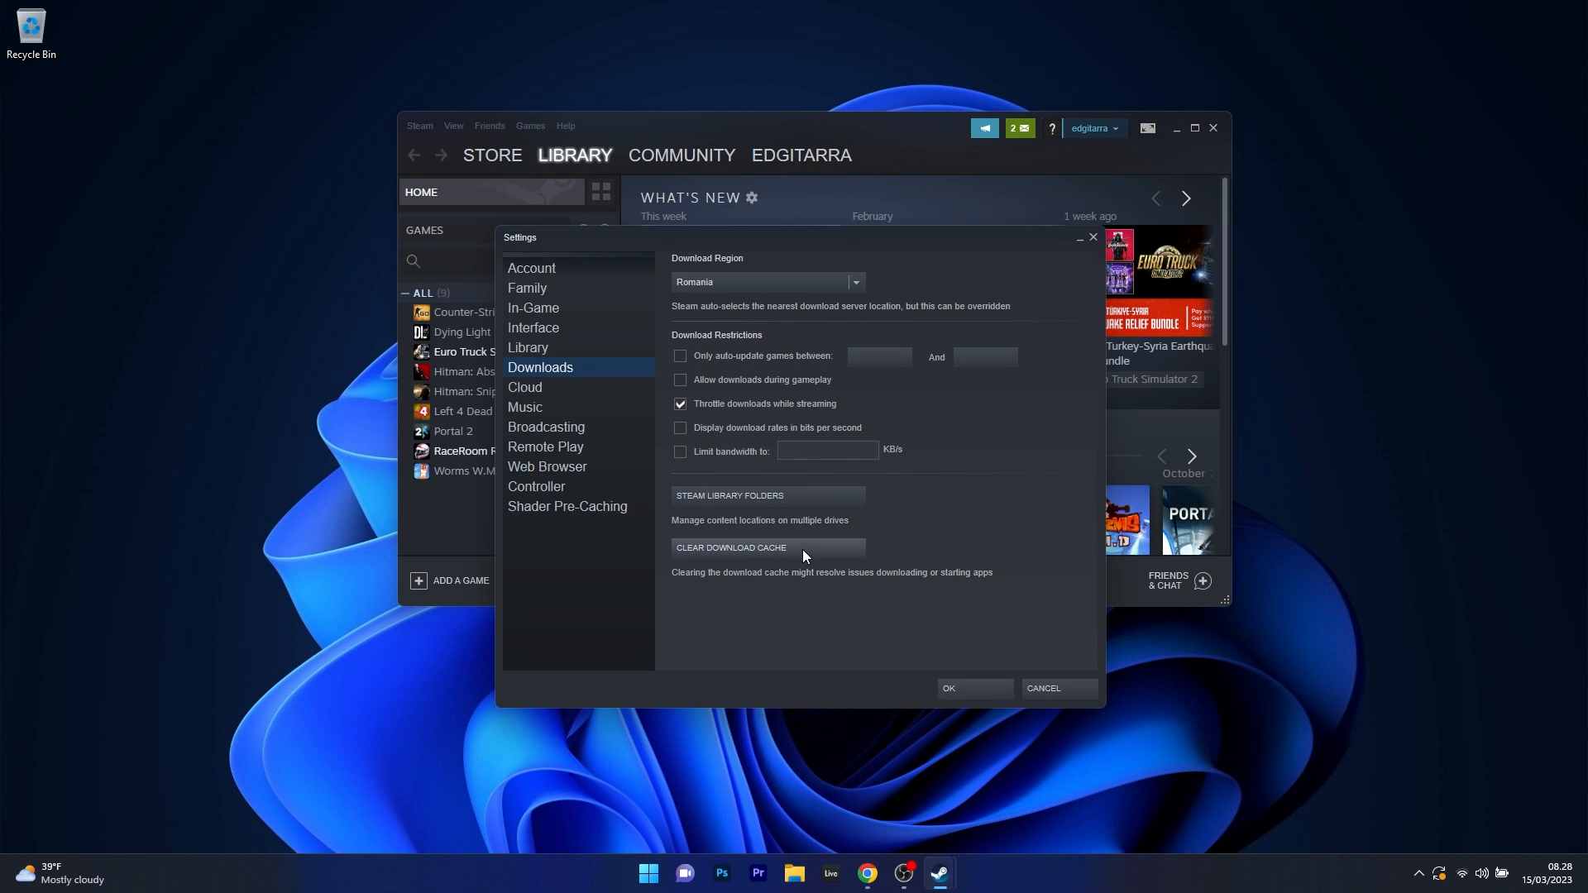
click(730, 548)
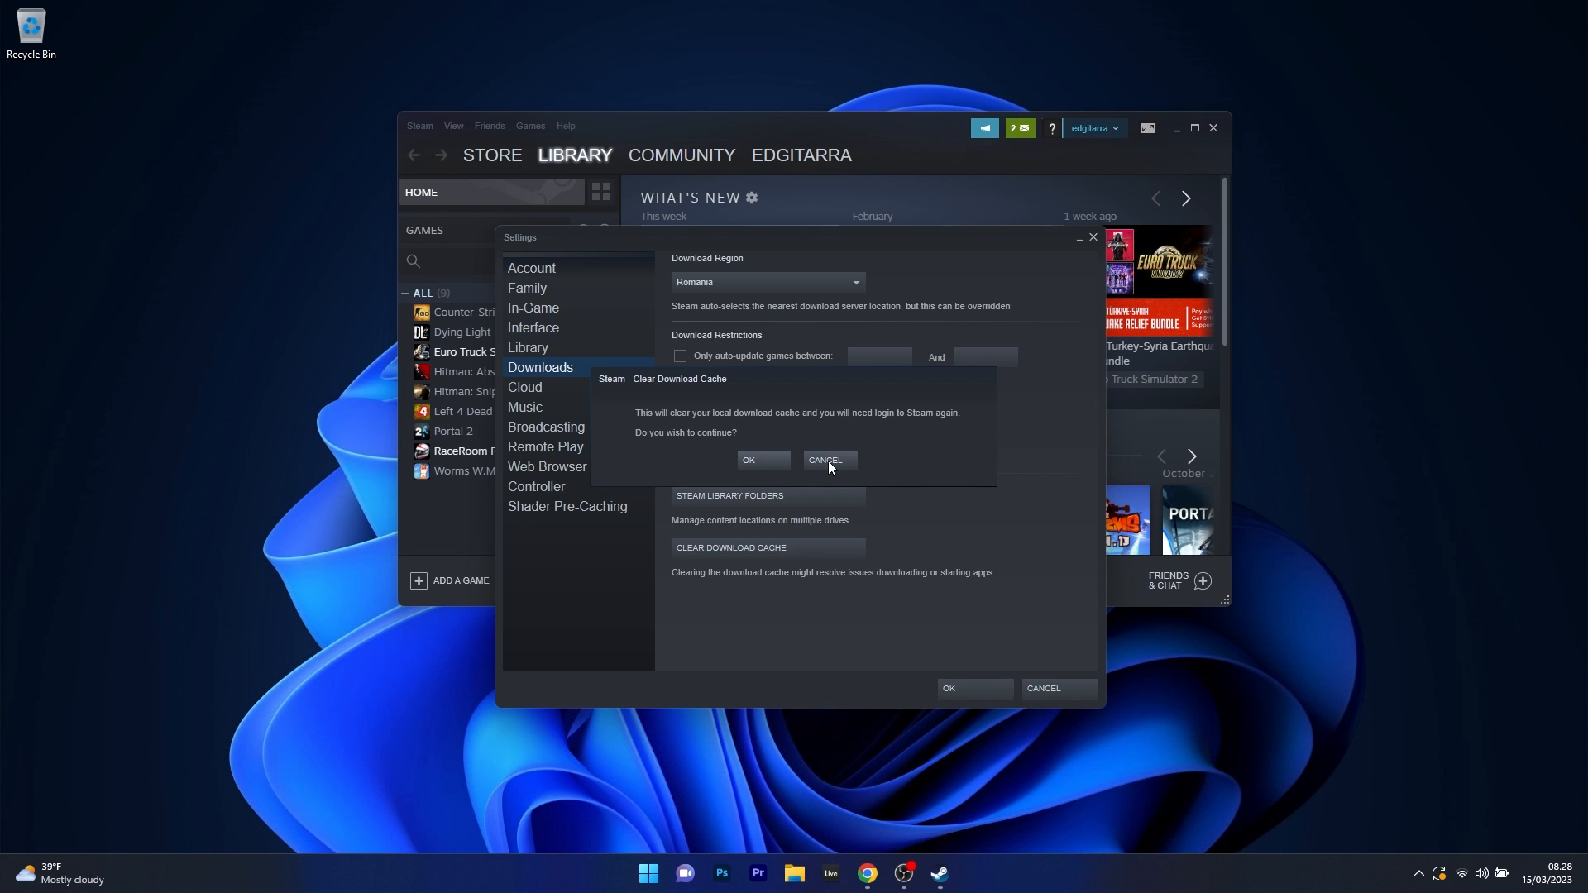
click(828, 460)
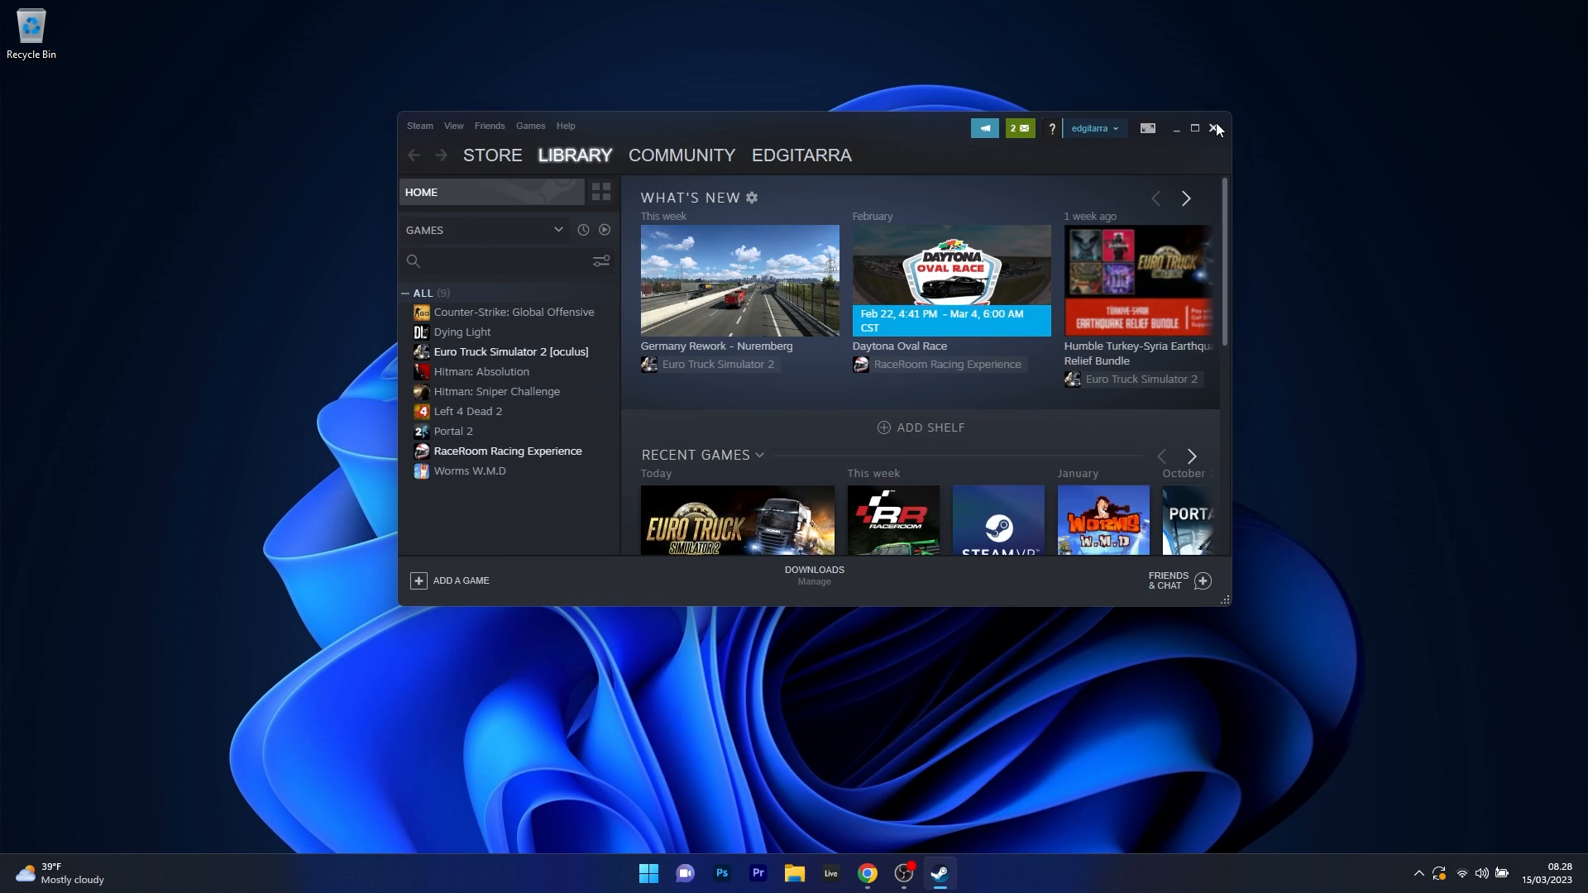
click(1216, 129)
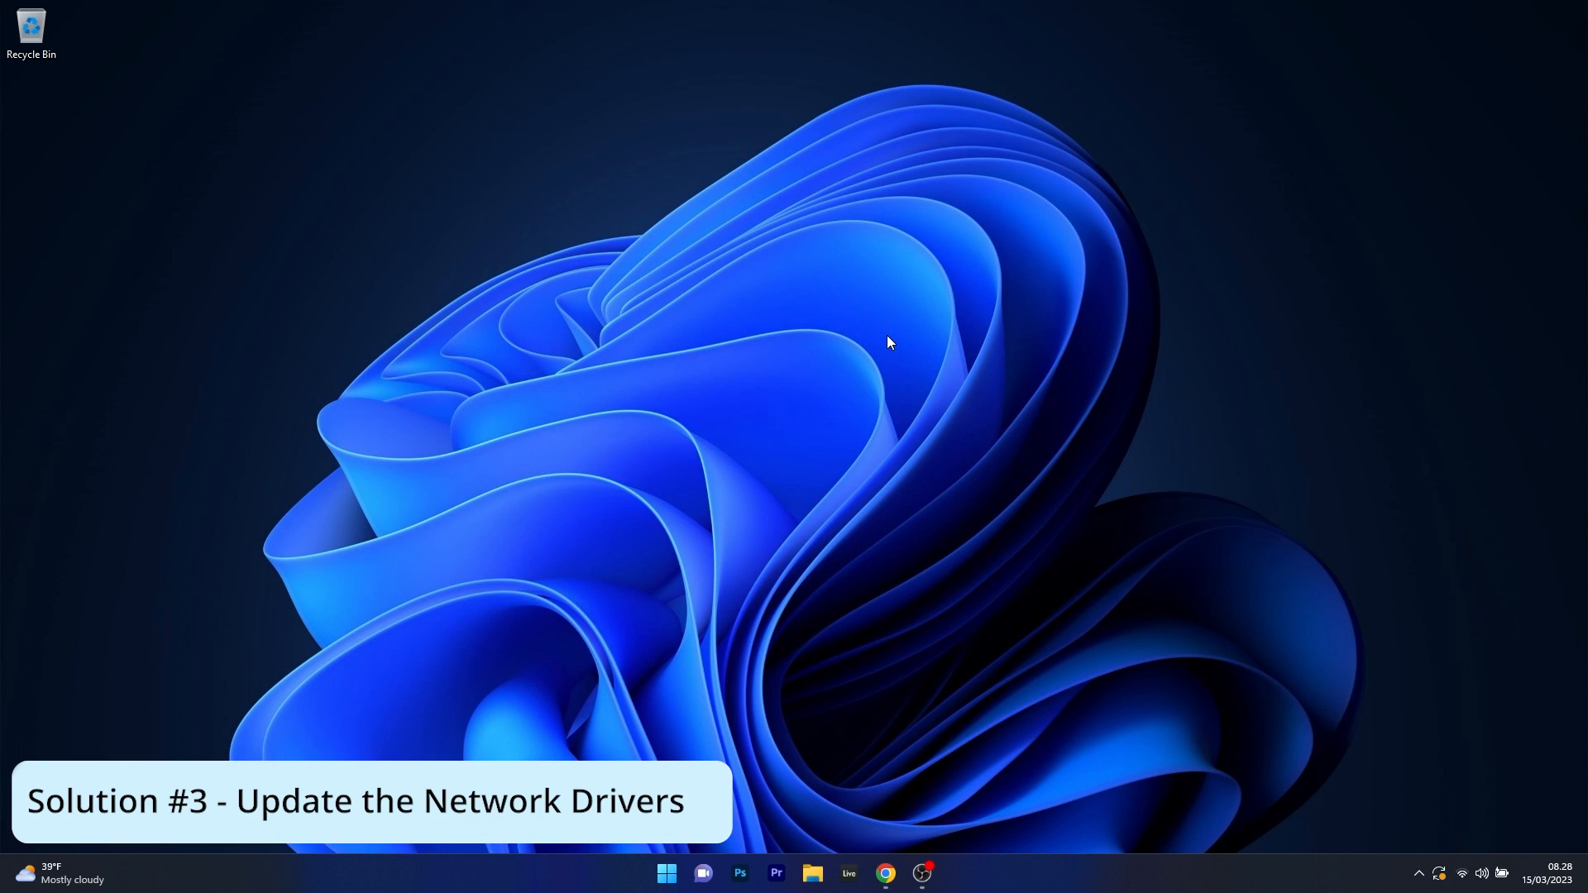
mouse_move(872, 346)
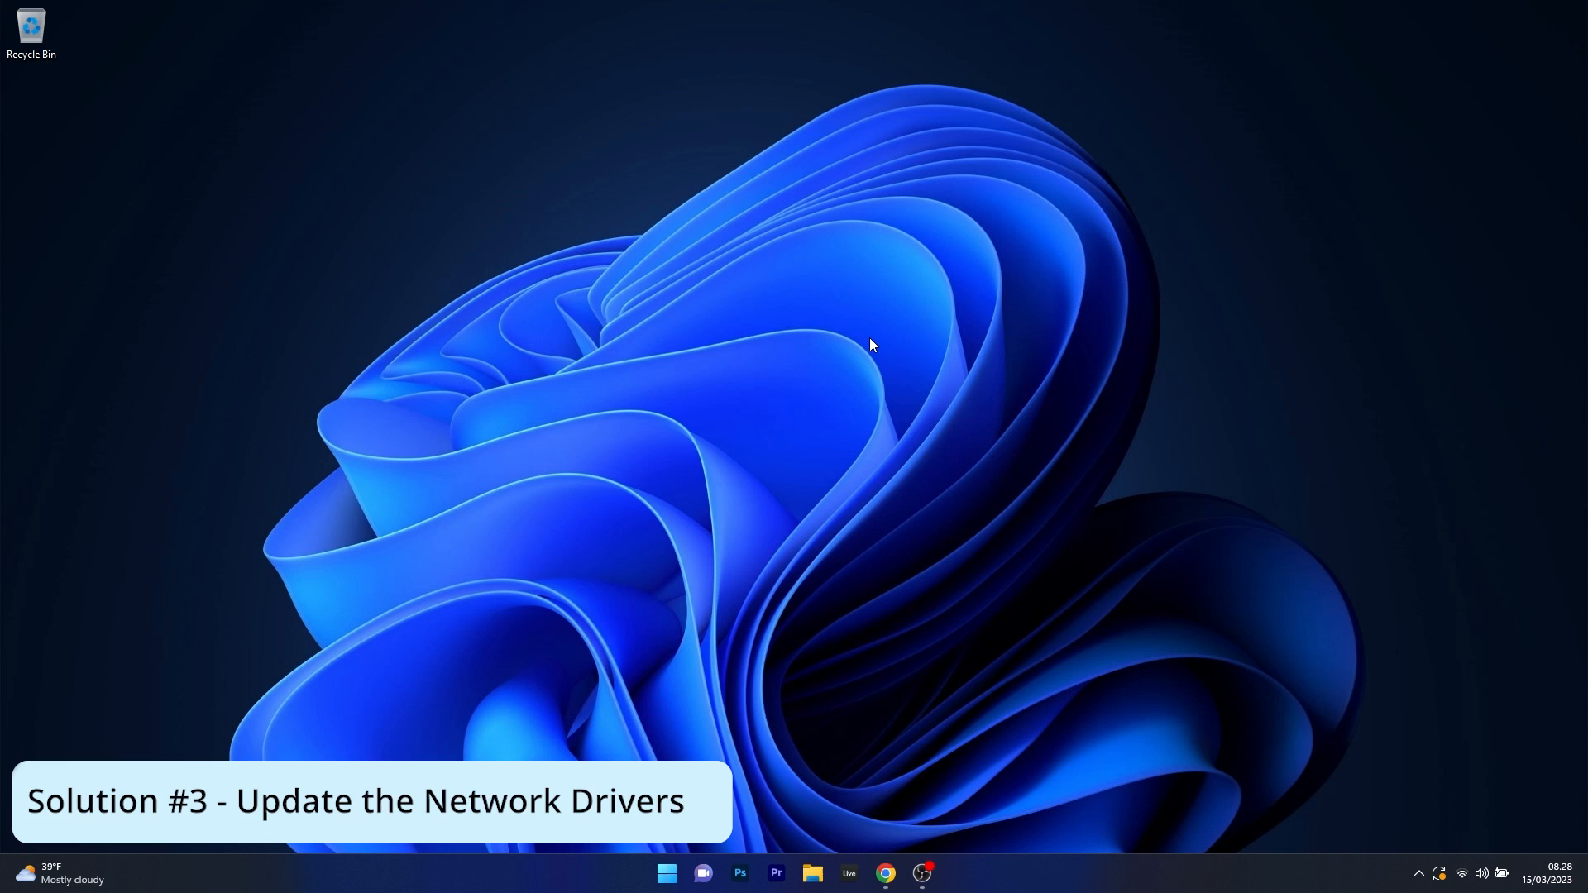
Step: Launch Device Manager from the Start button's quick-link menu
right_click(665, 874)
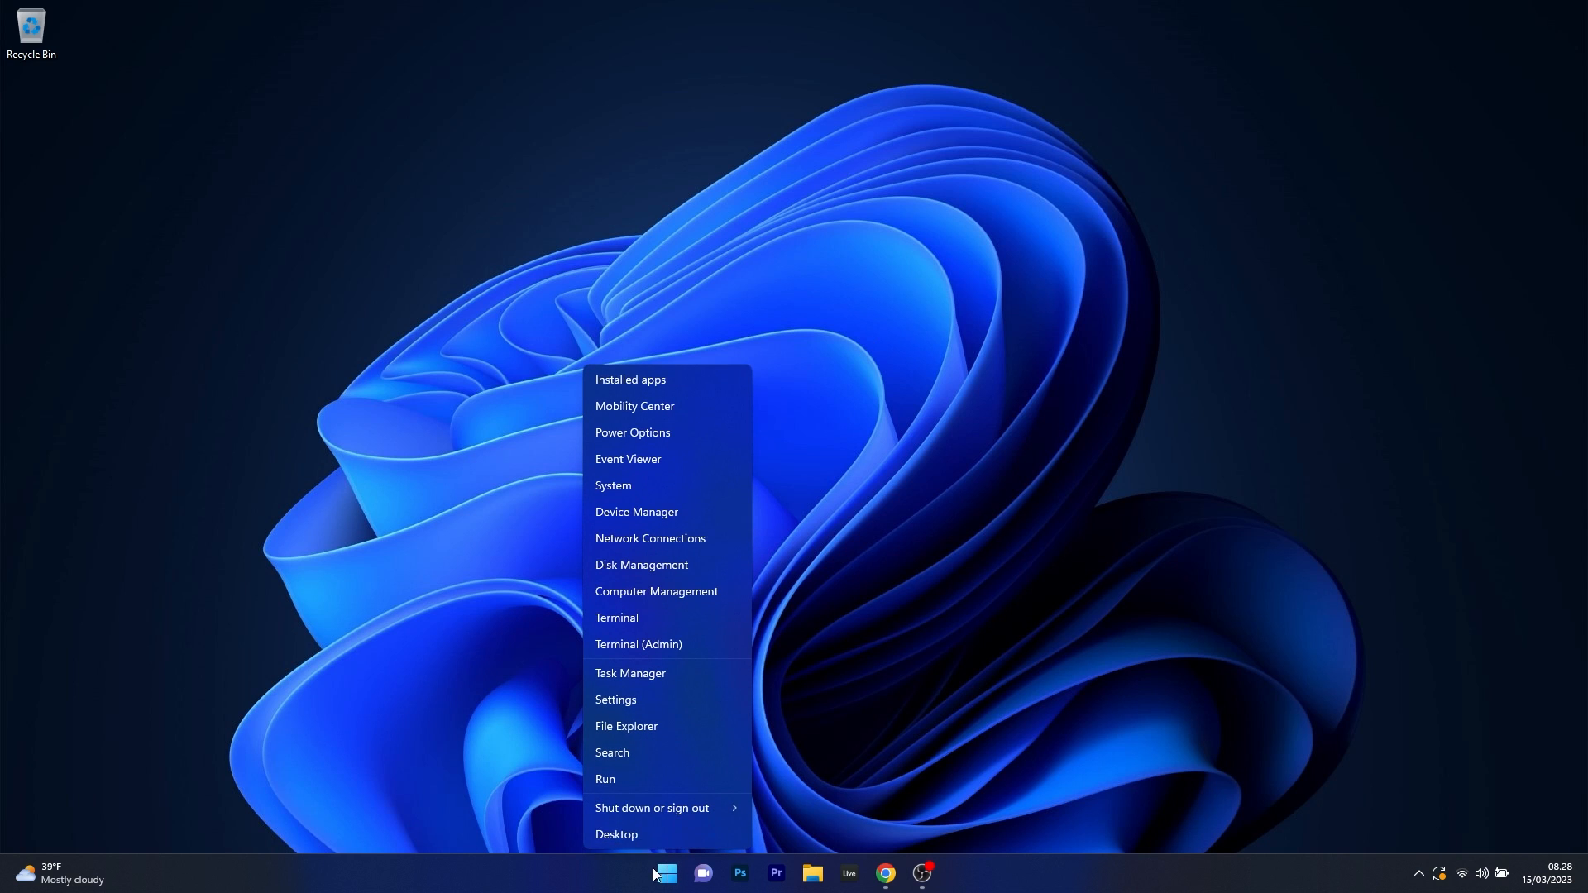
mouse_move(715, 511)
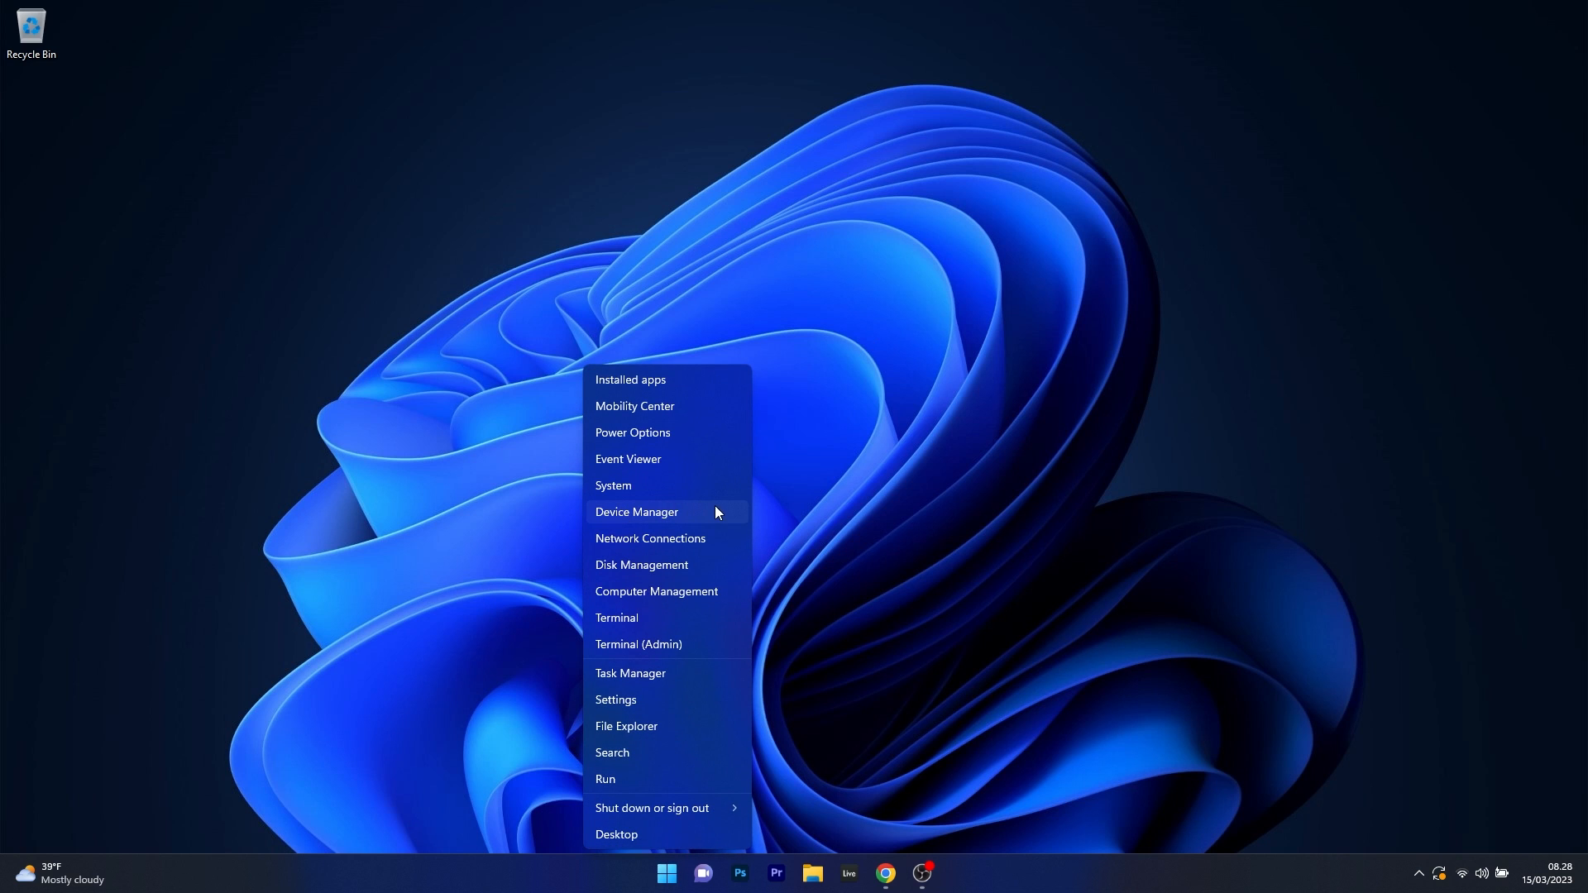
click(635, 511)
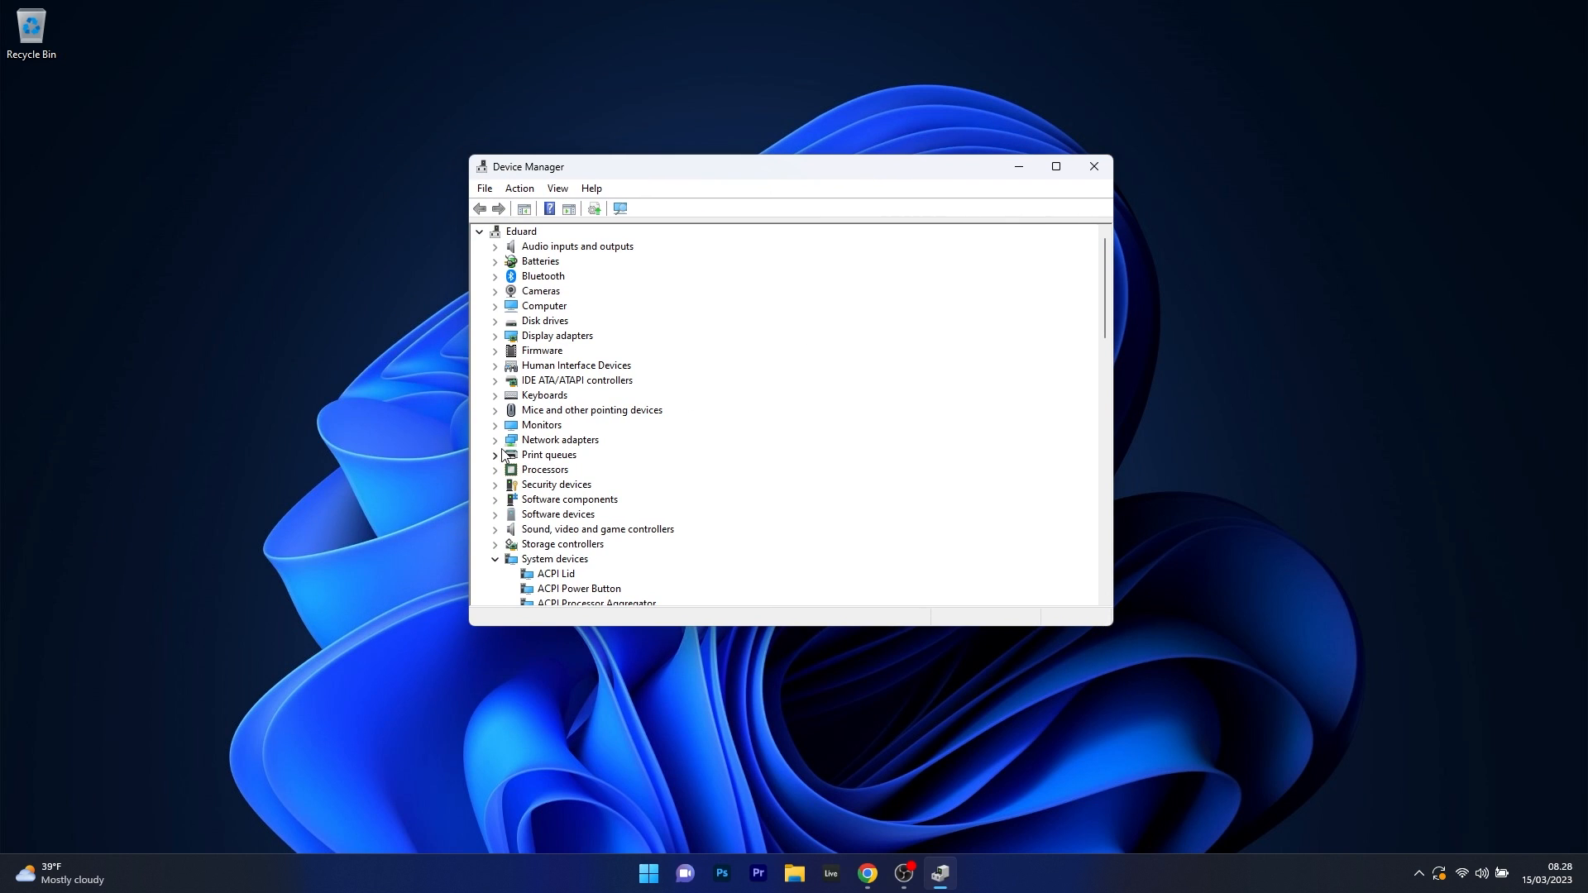
Step: Update the Intel Wi-Fi 6 AX201 adapter's driver automatically, then close Device Manager
click(495, 440)
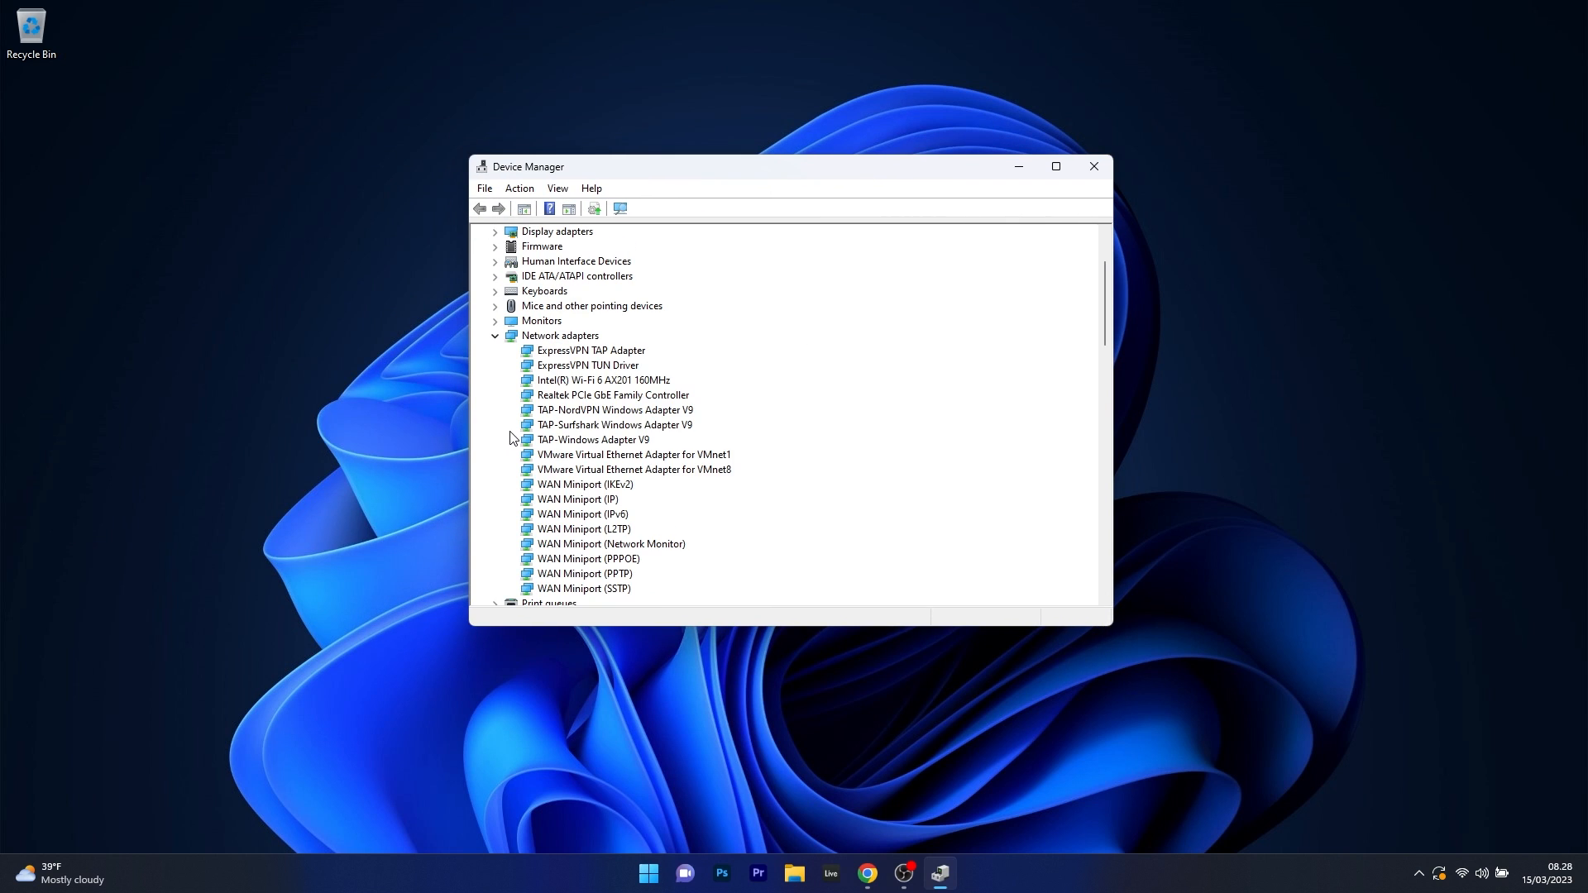
mouse_move(641, 386)
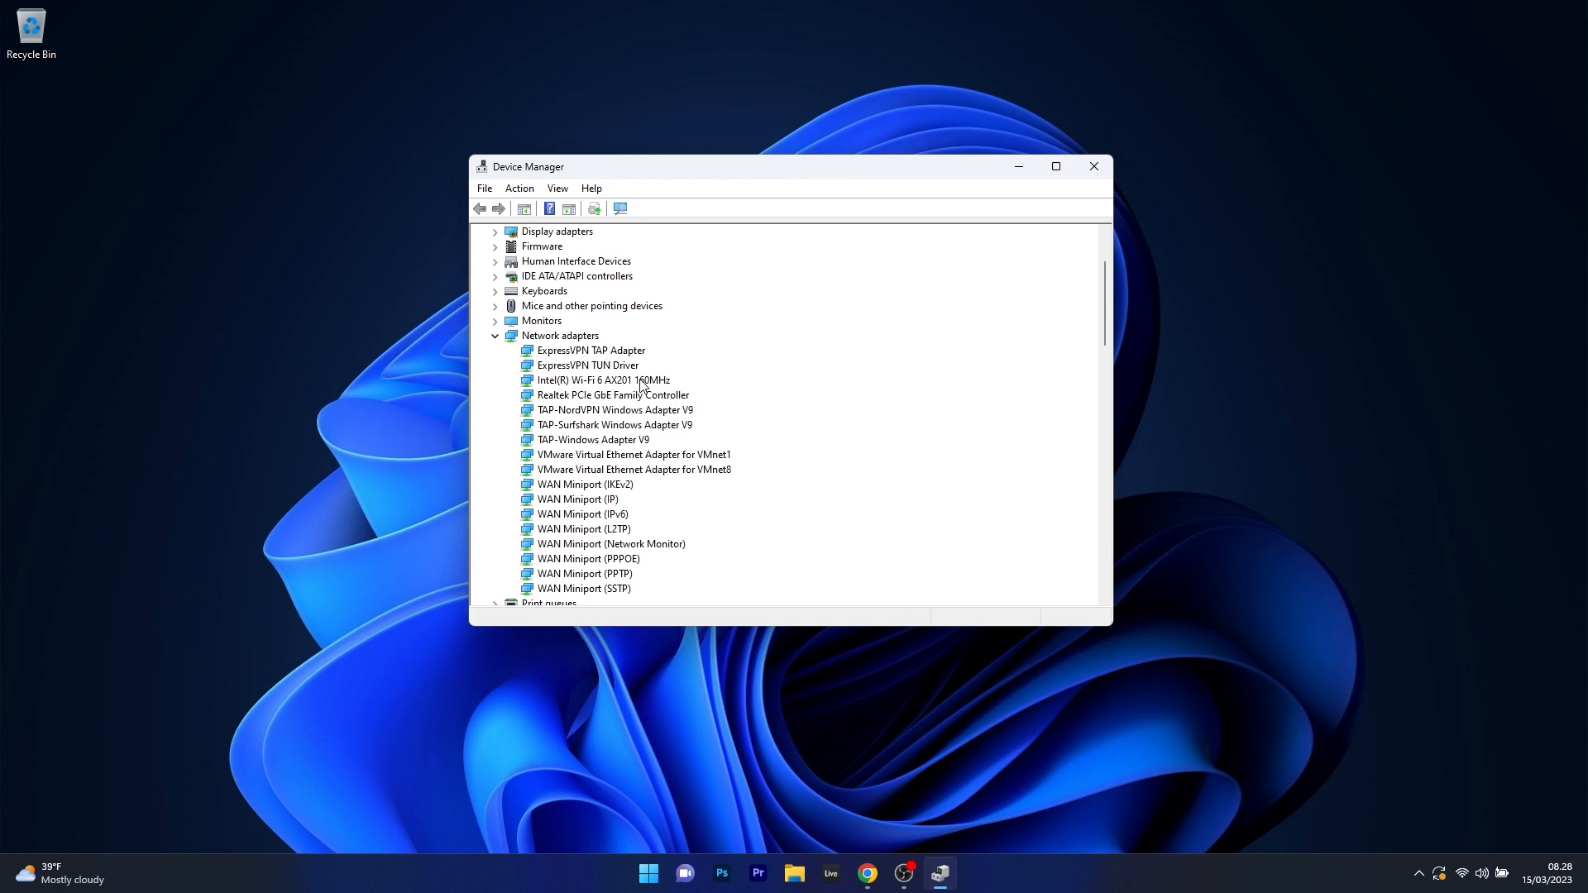
right_click(602, 380)
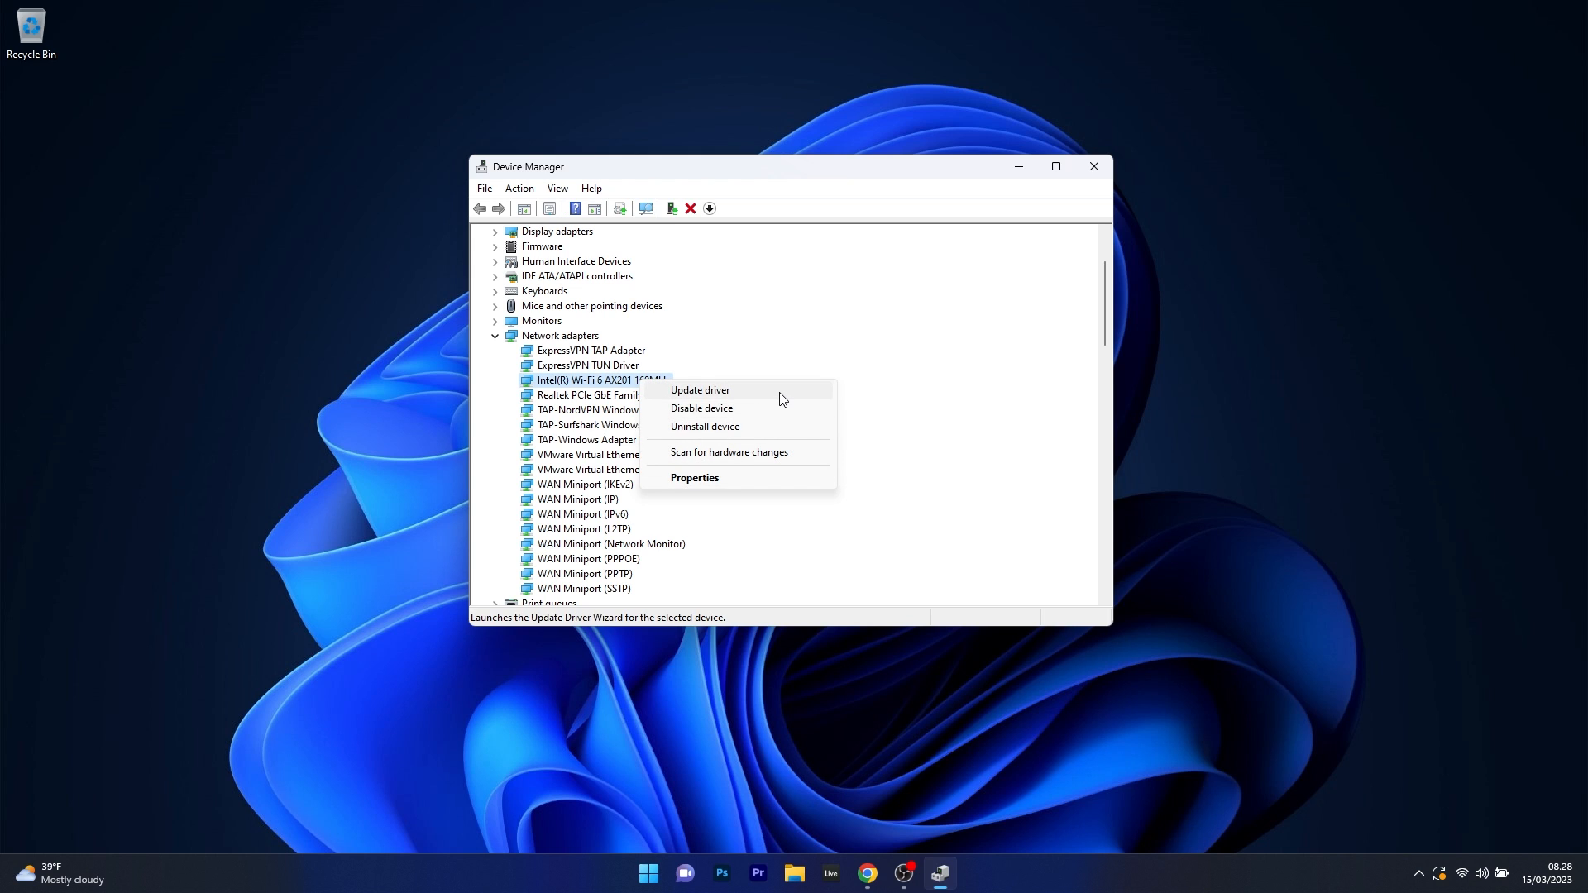
click(698, 391)
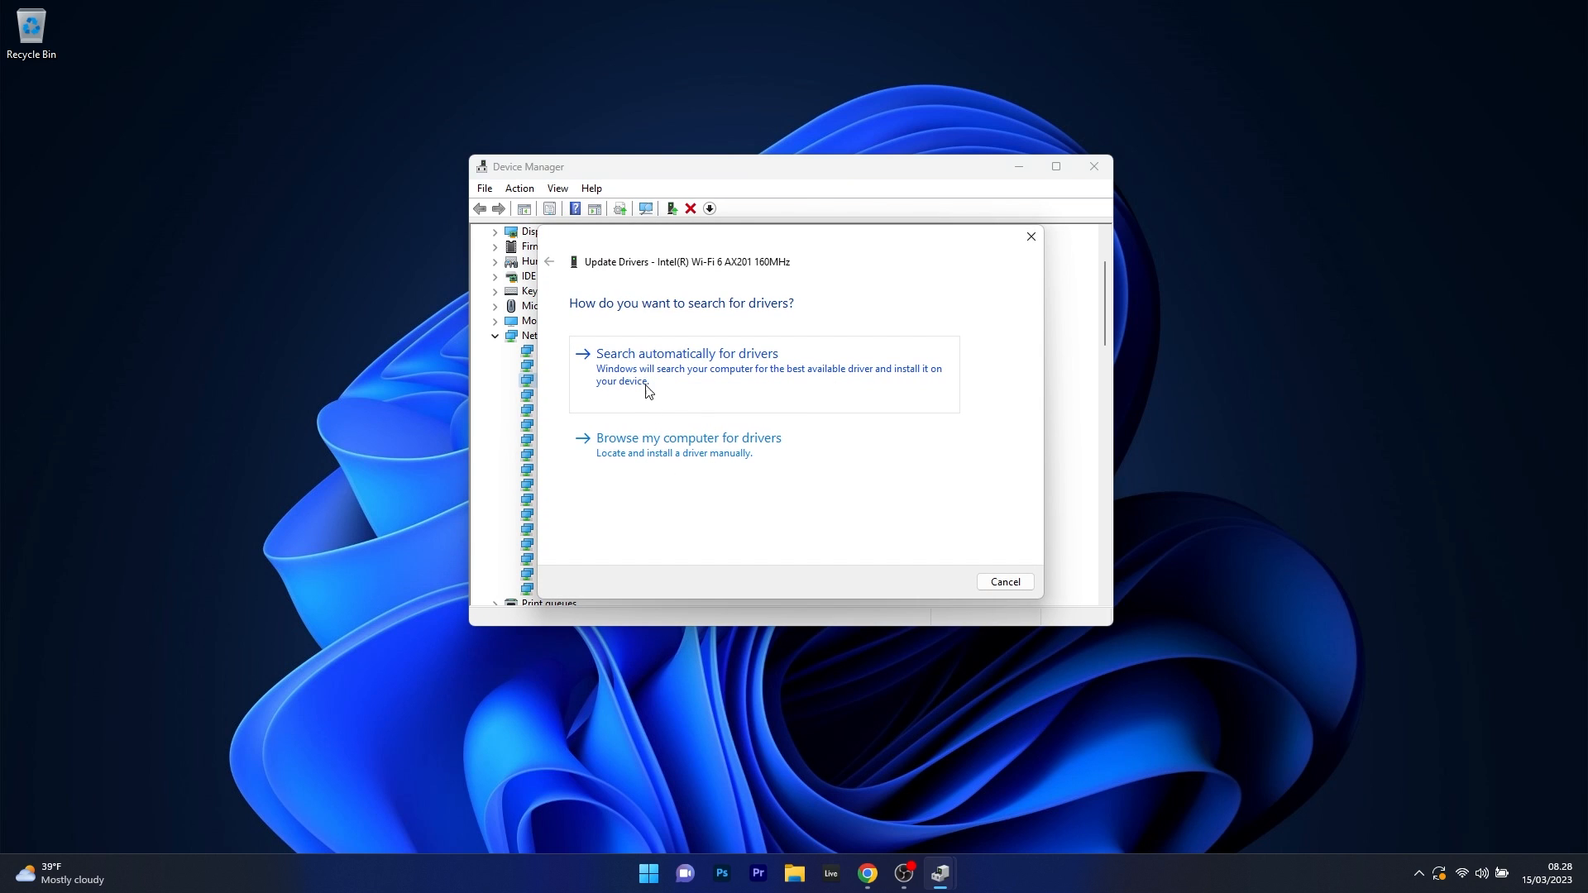
click(685, 353)
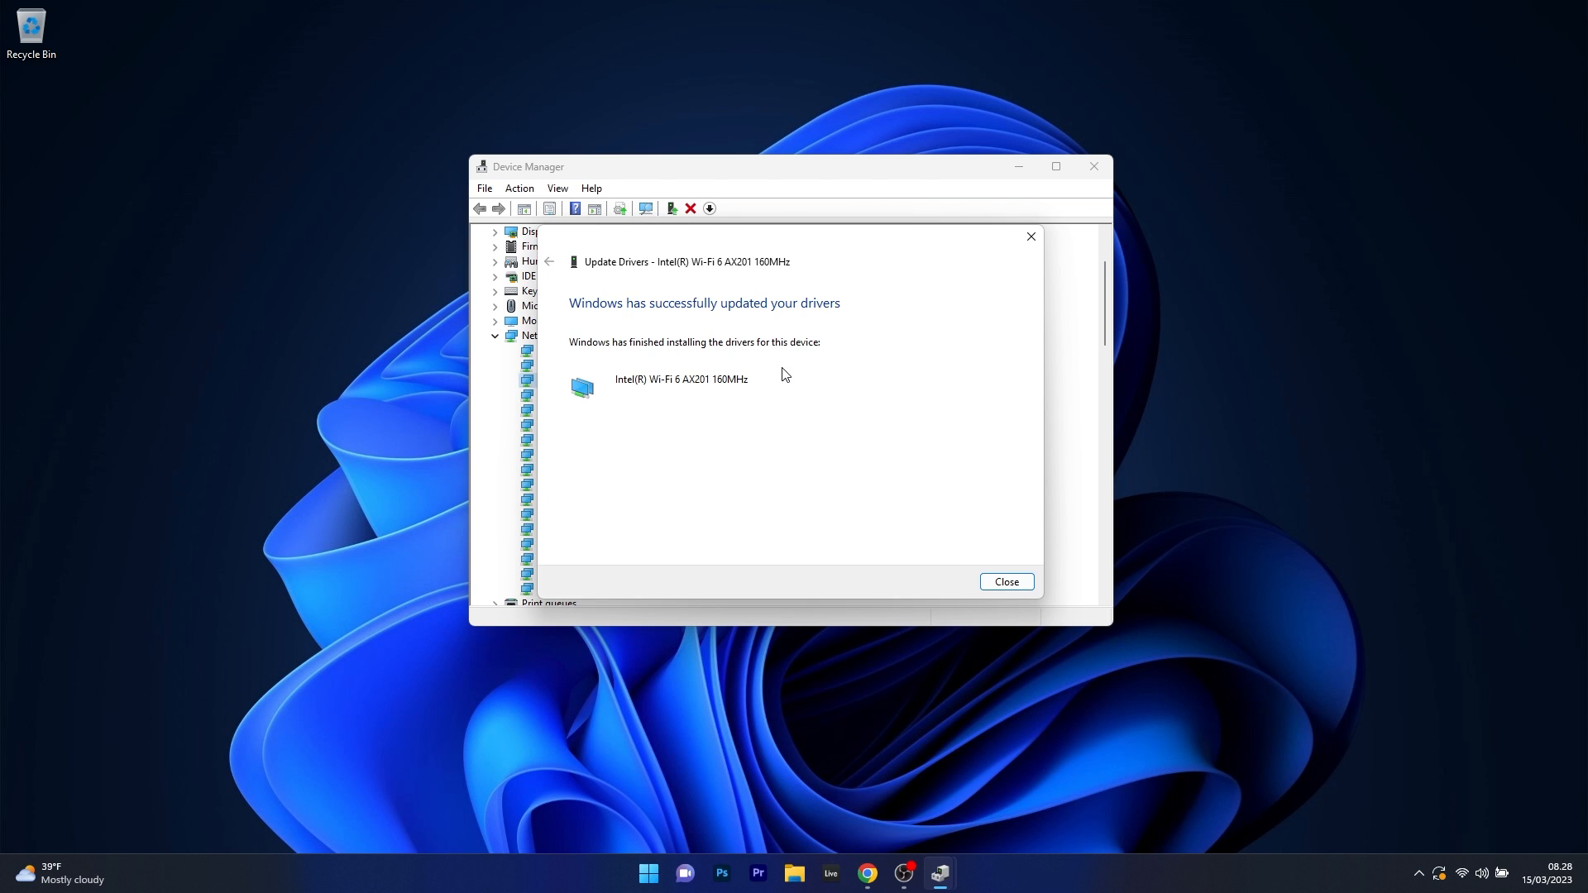
click(1004, 581)
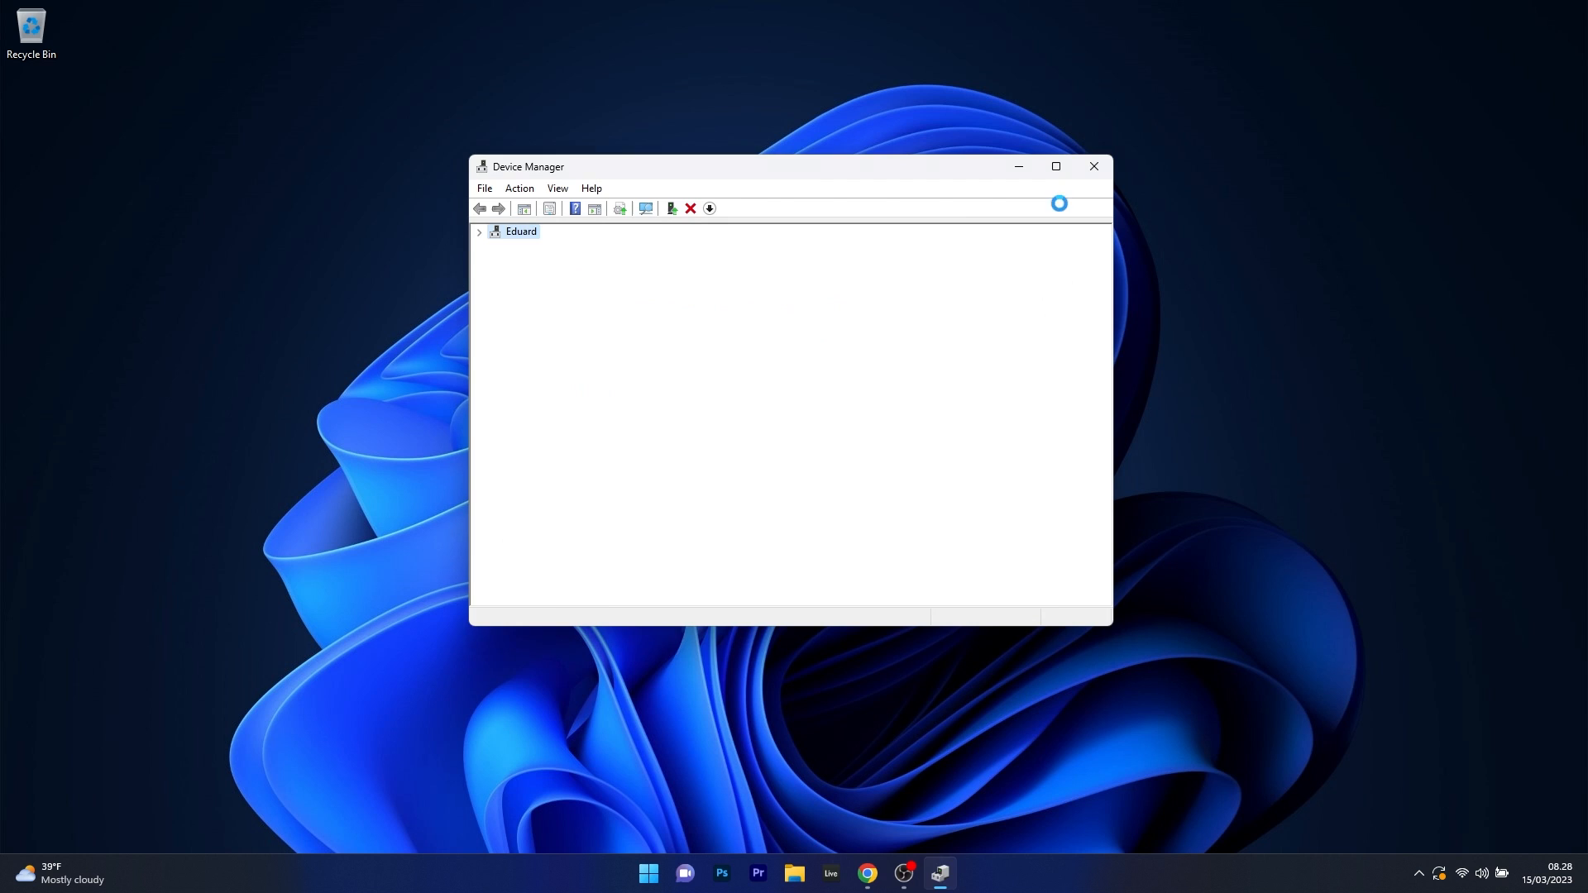
click(1093, 166)
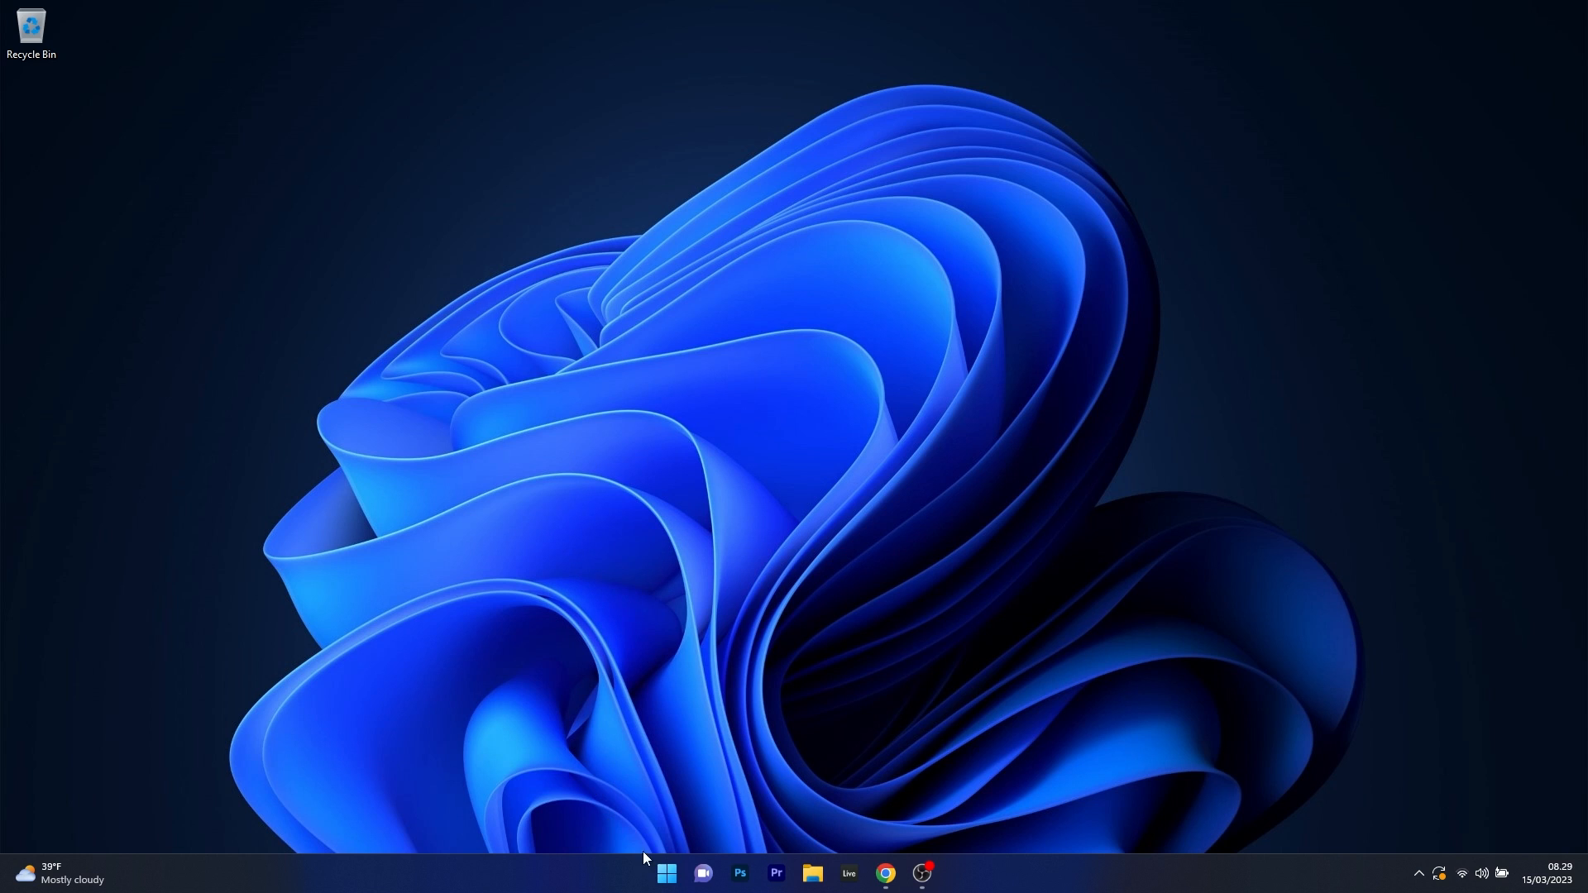
Step: Launch Task Manager from the quick-link menu
right_click(665, 872)
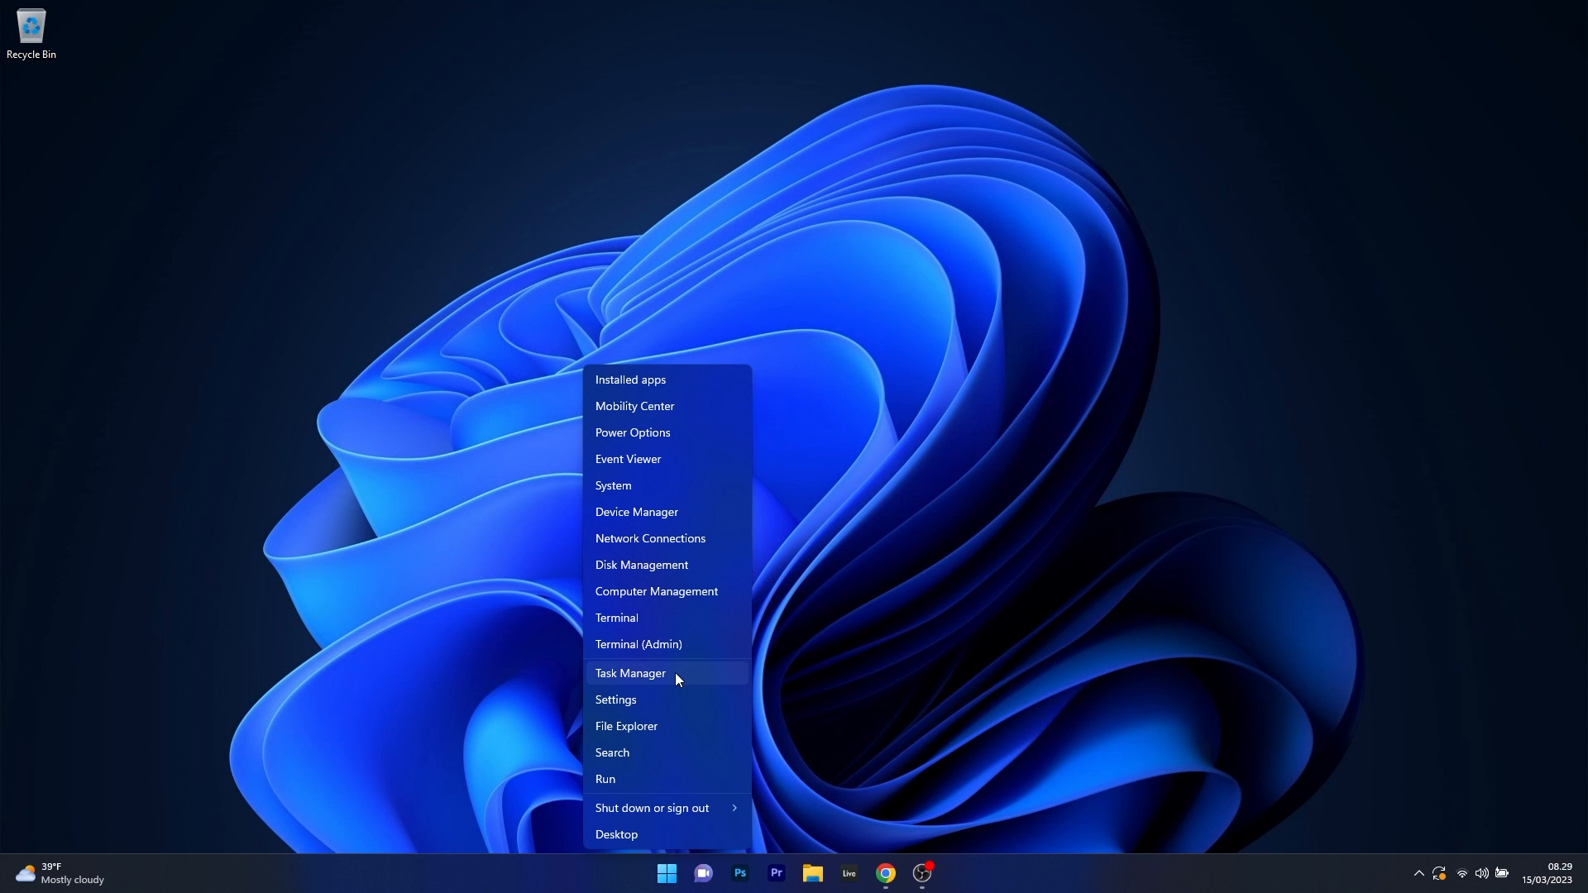
click(631, 673)
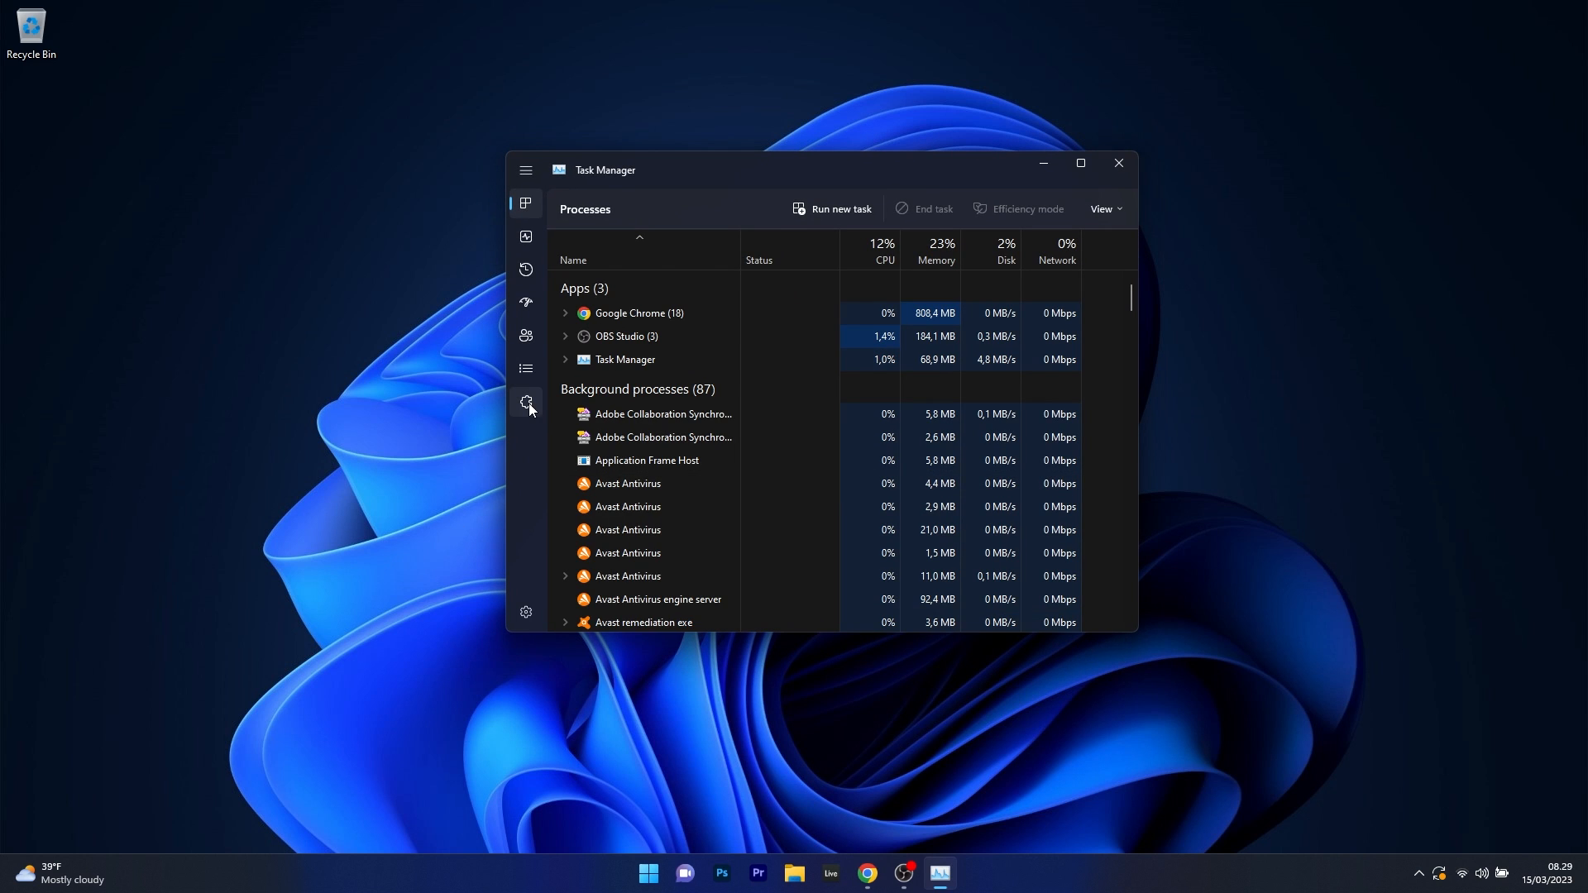
Step: Stop the DiagTrack service from the Services list and close Task Manager
click(526, 400)
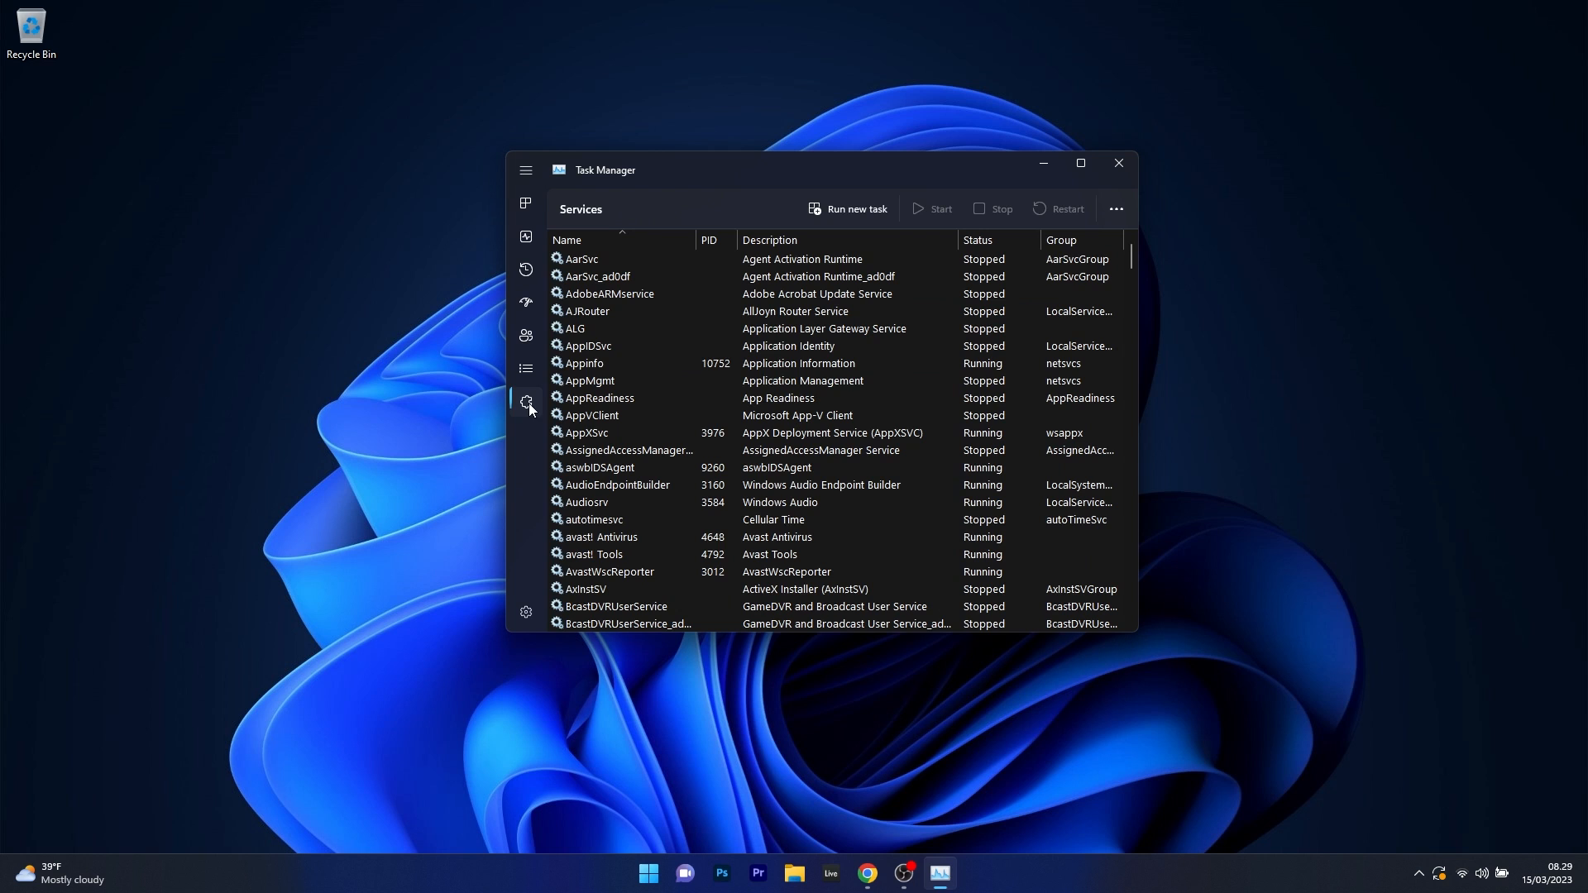
scroll(down, 3)
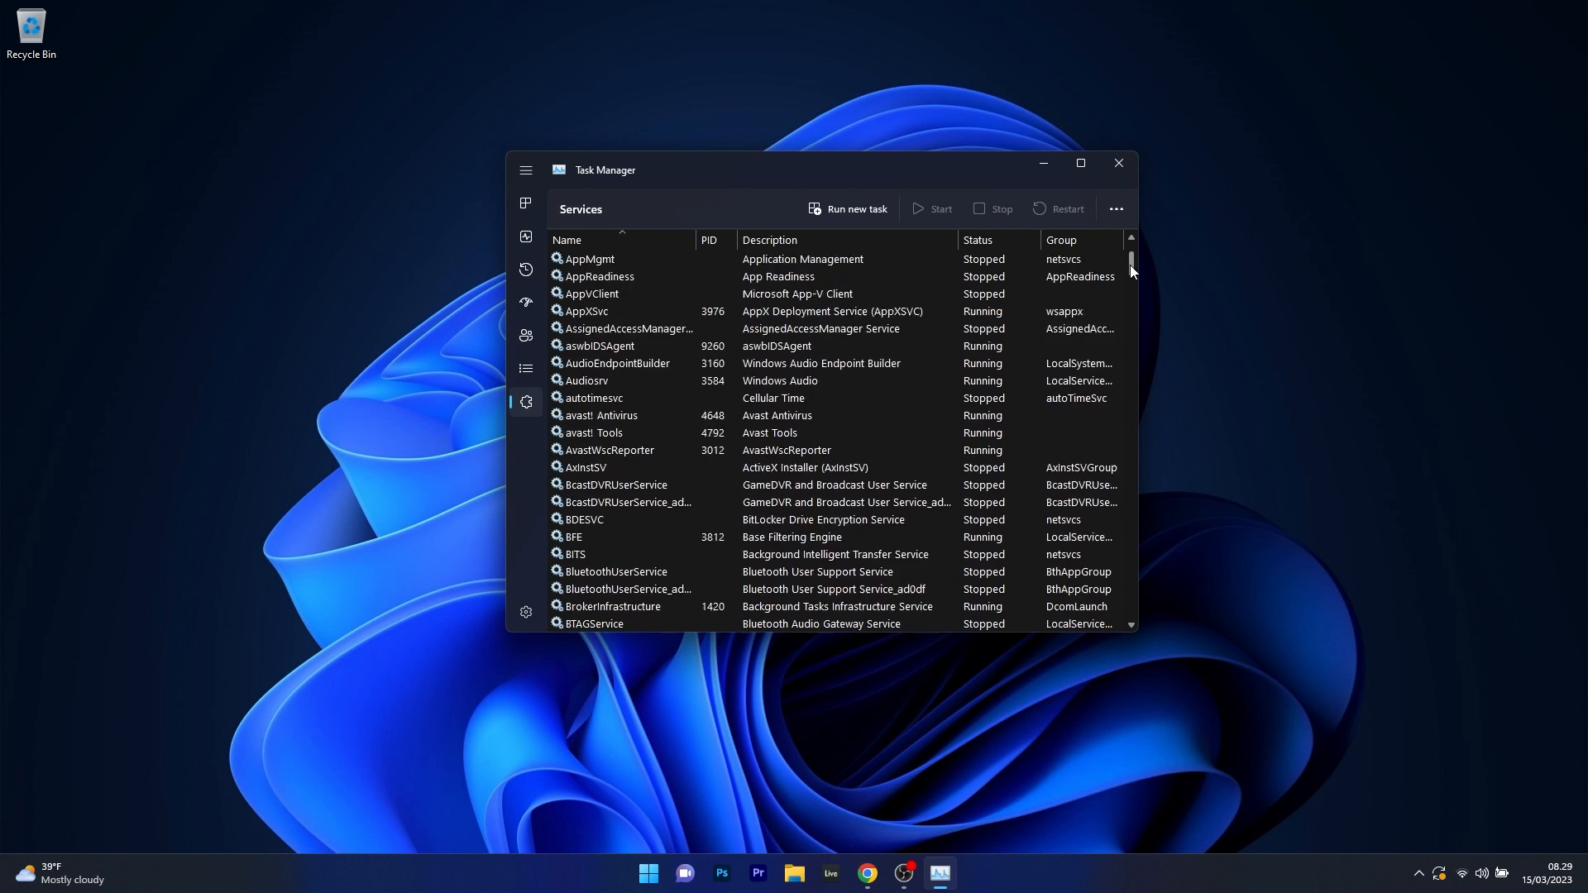
scroll(down, 3)
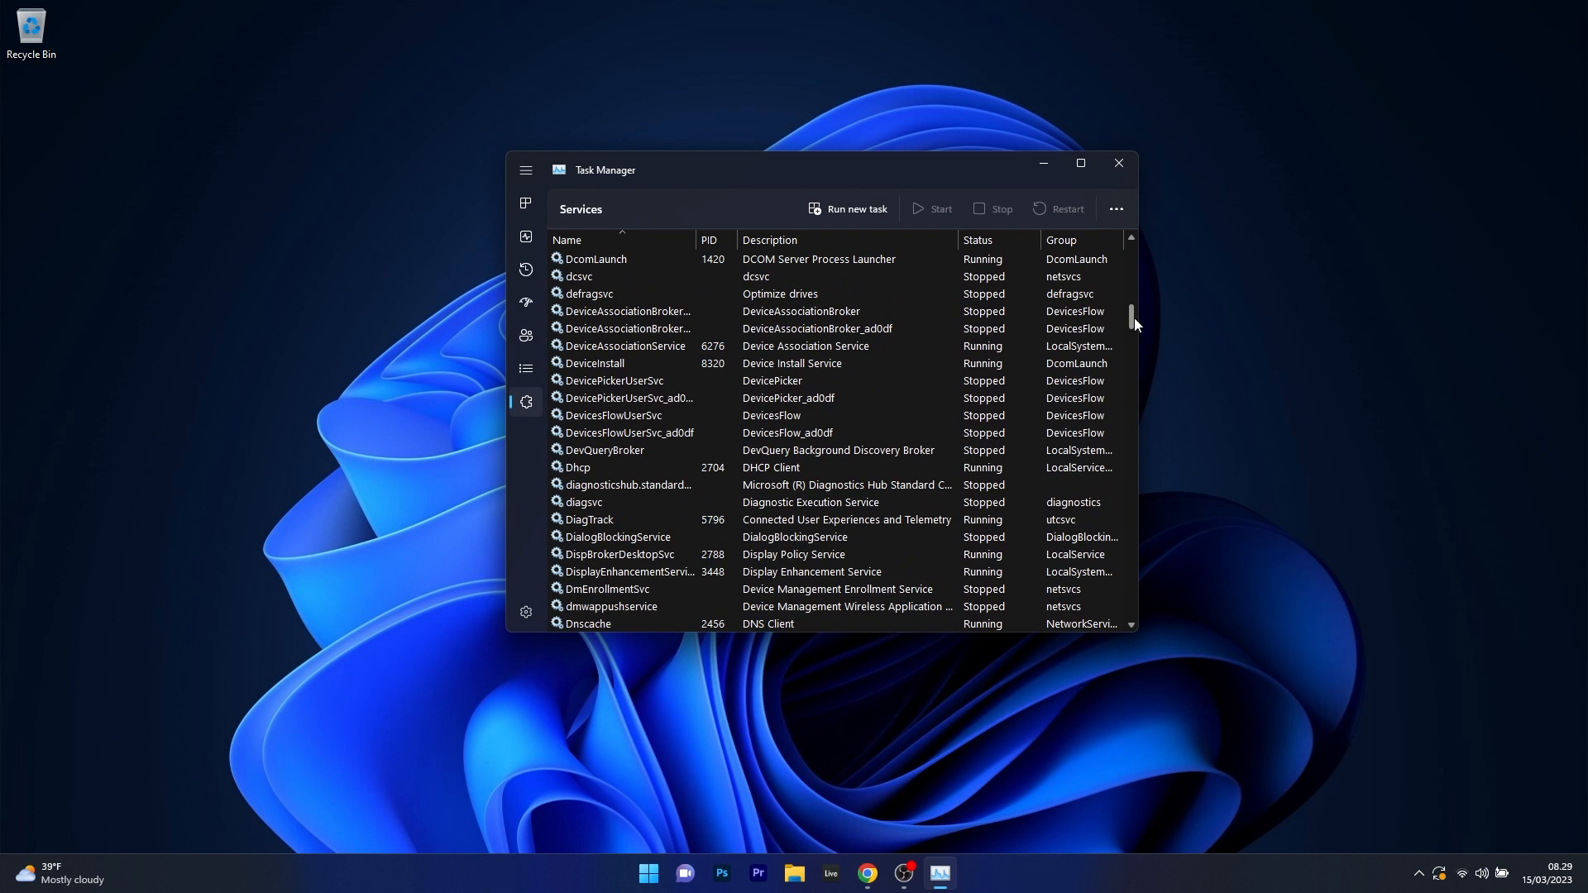
click(638, 519)
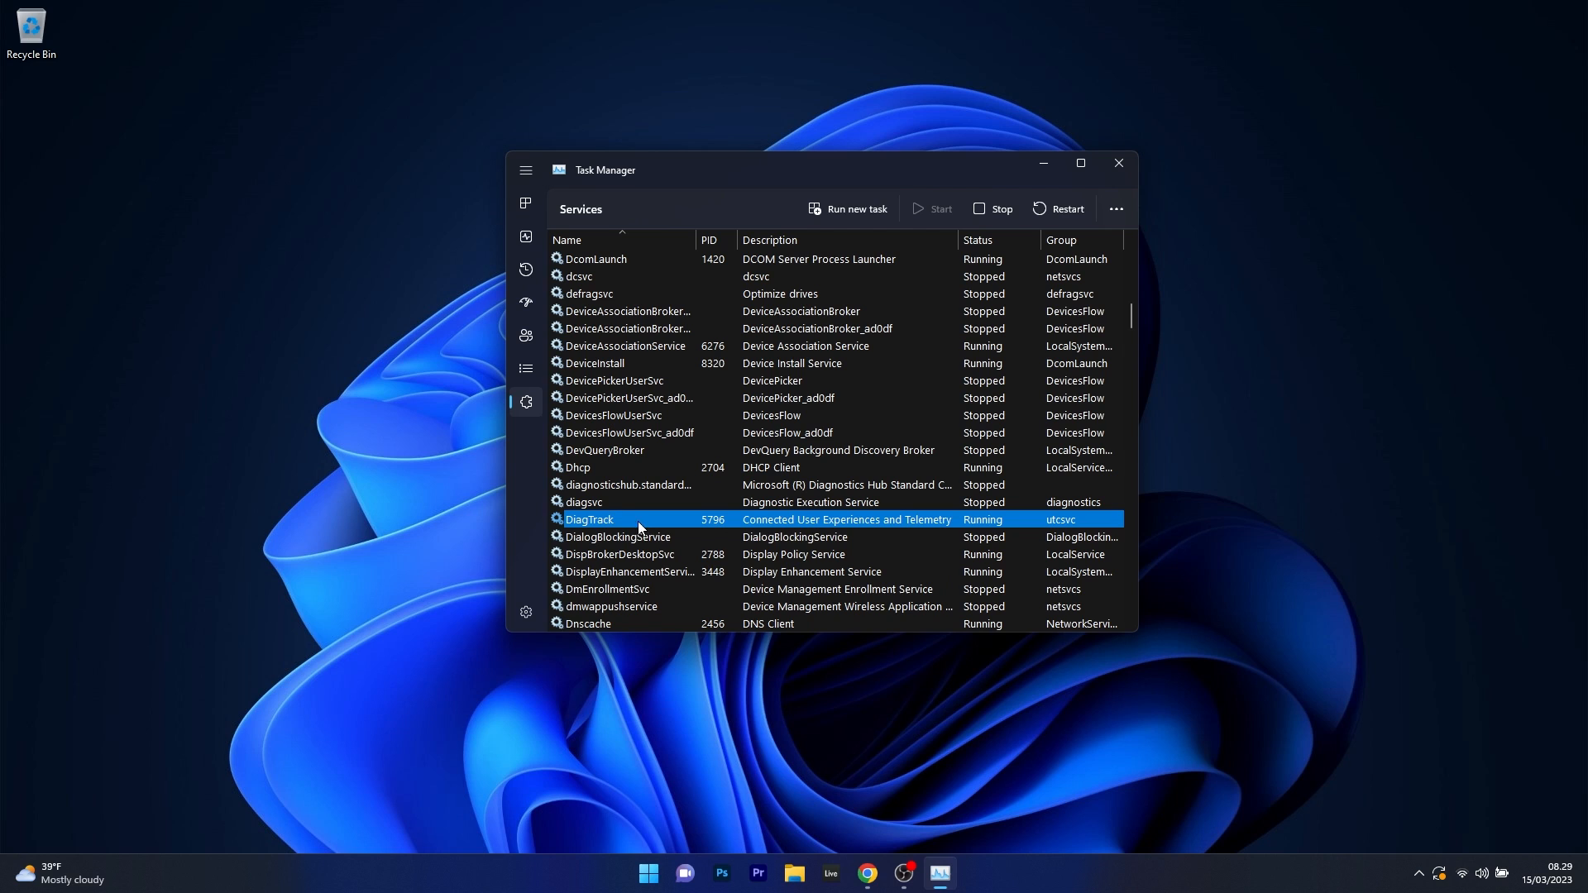
right_click(639, 519)
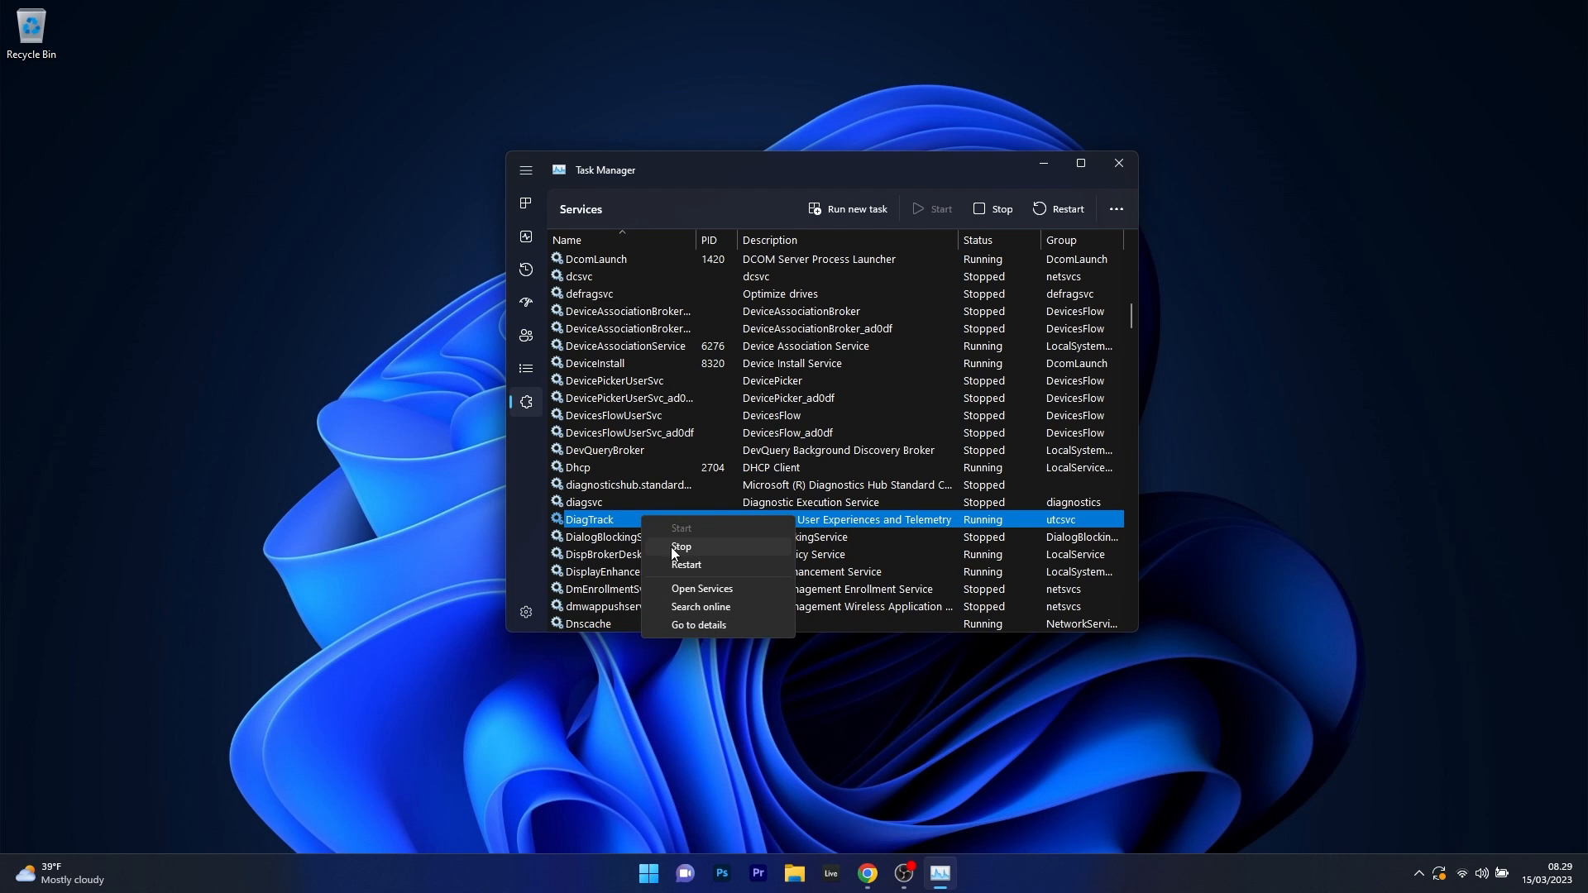
mouse_move(1094, 596)
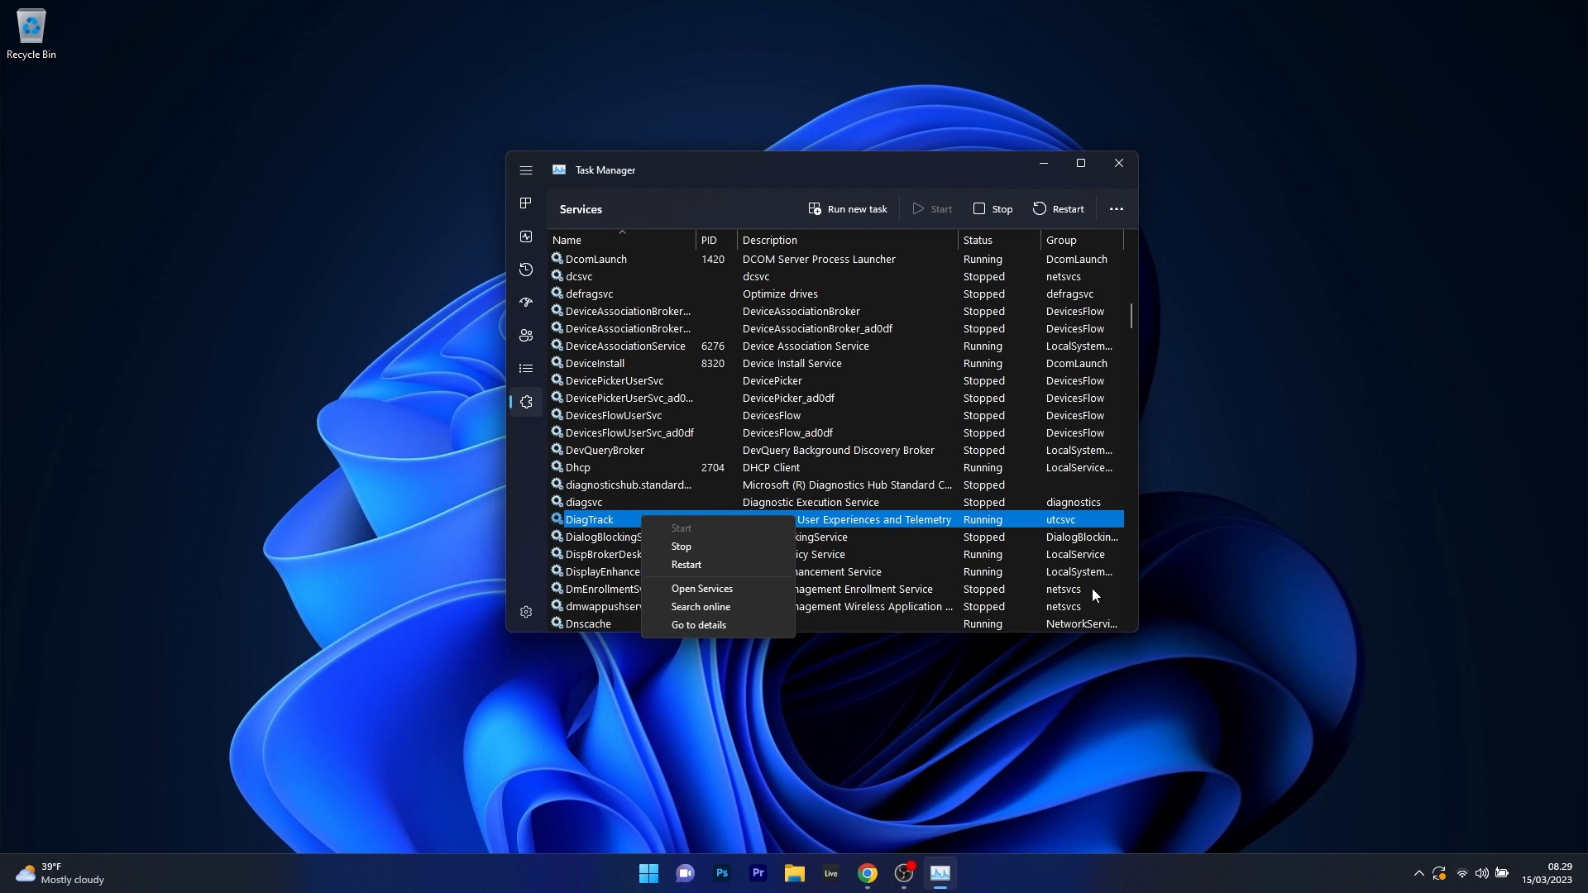
click(1119, 164)
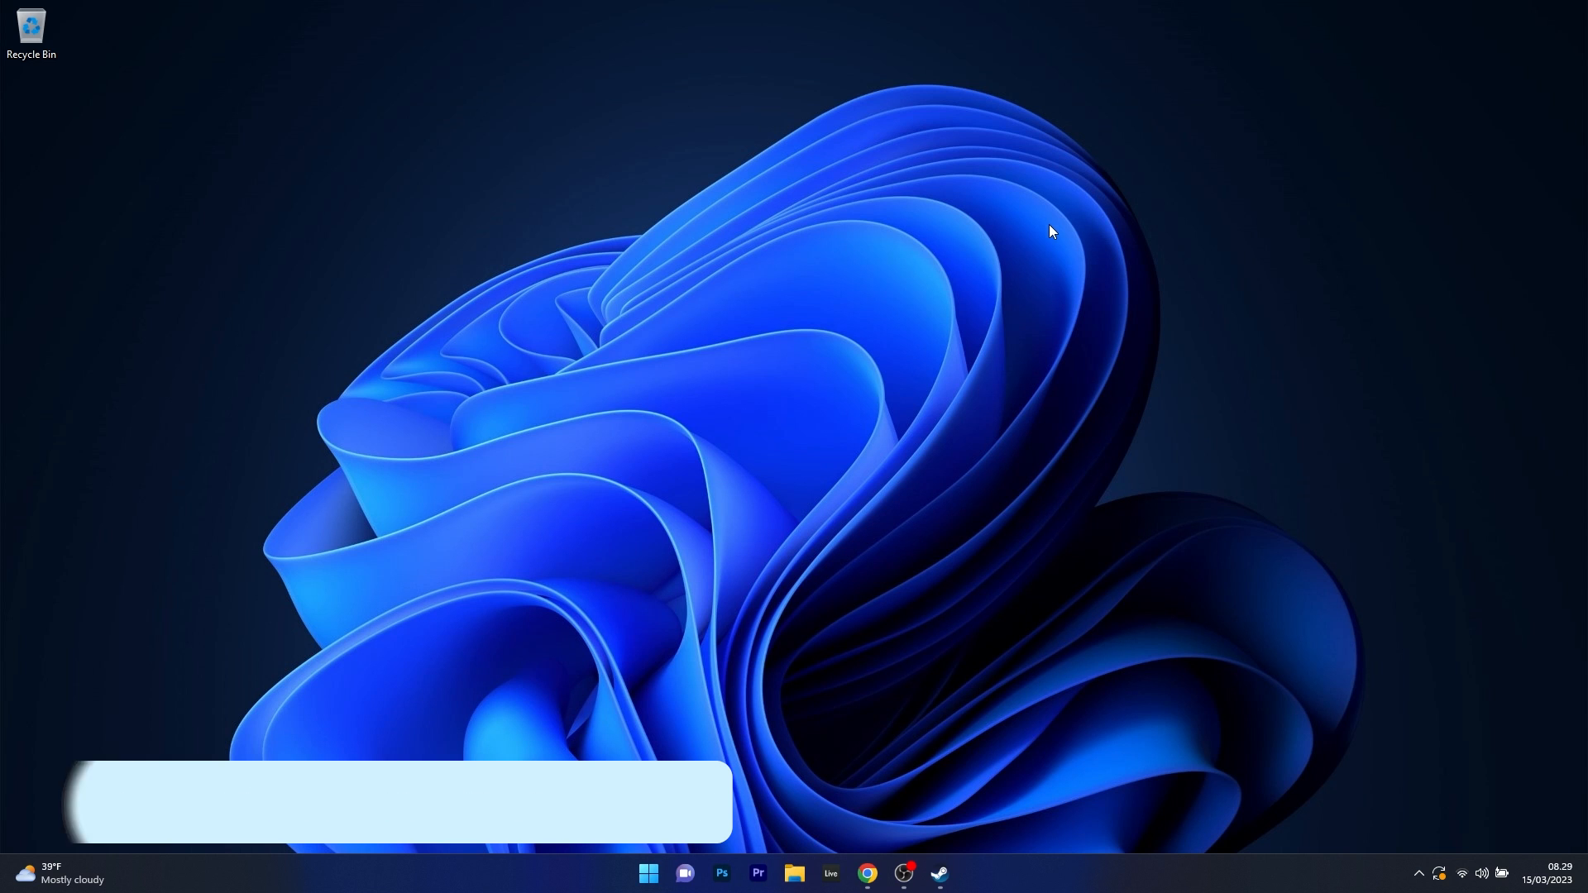
Step: Enable 'Limit bandwidth to' in Steam's Downloads settings and confirm with OK
click(938, 874)
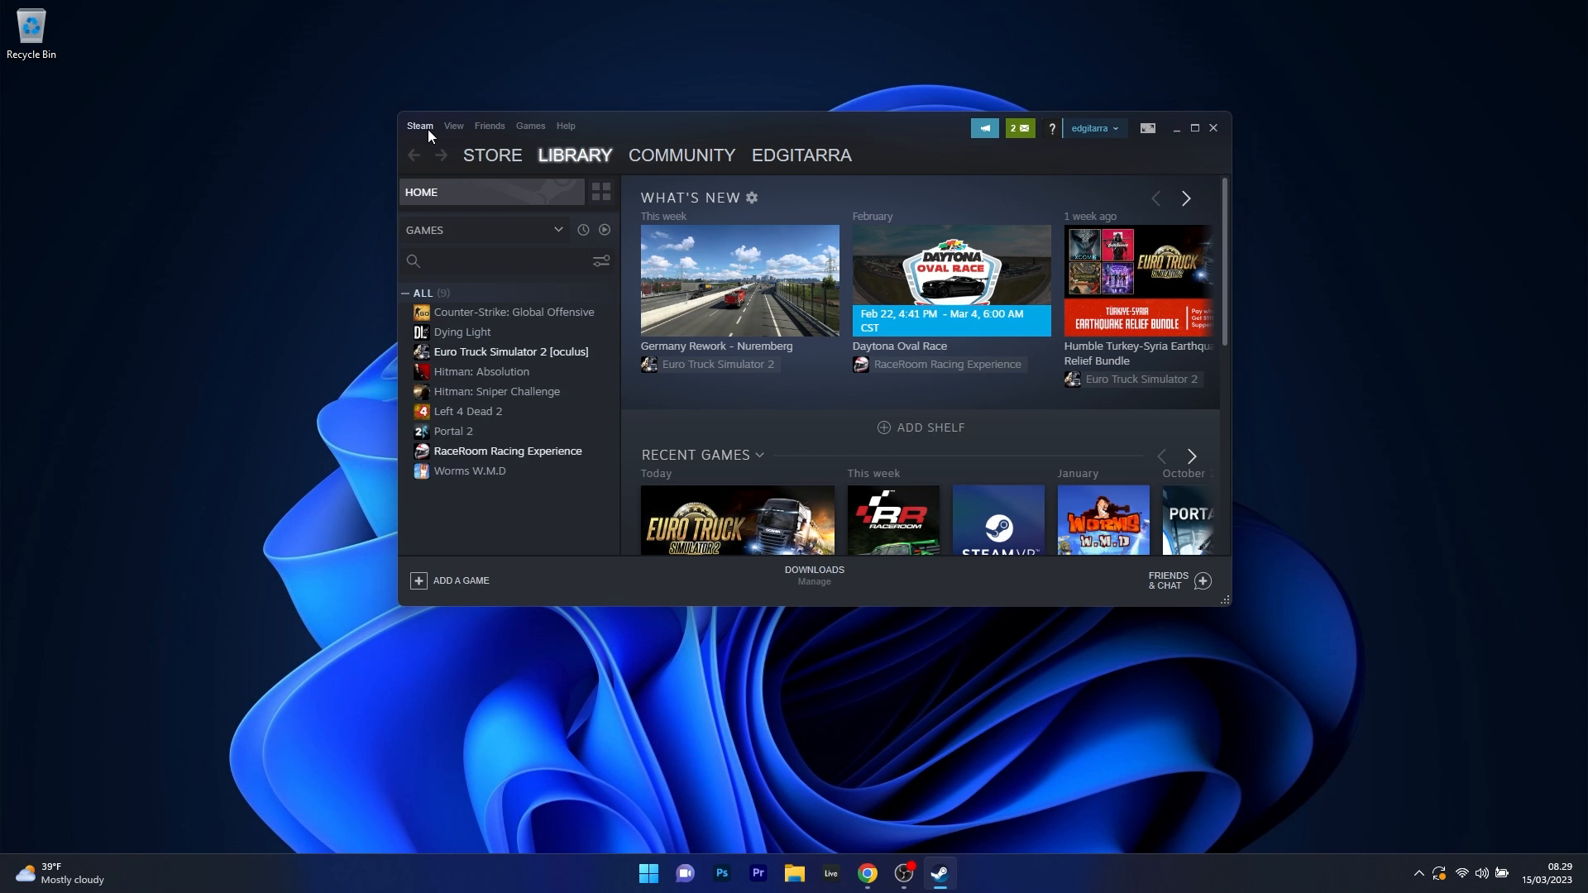
click(418, 126)
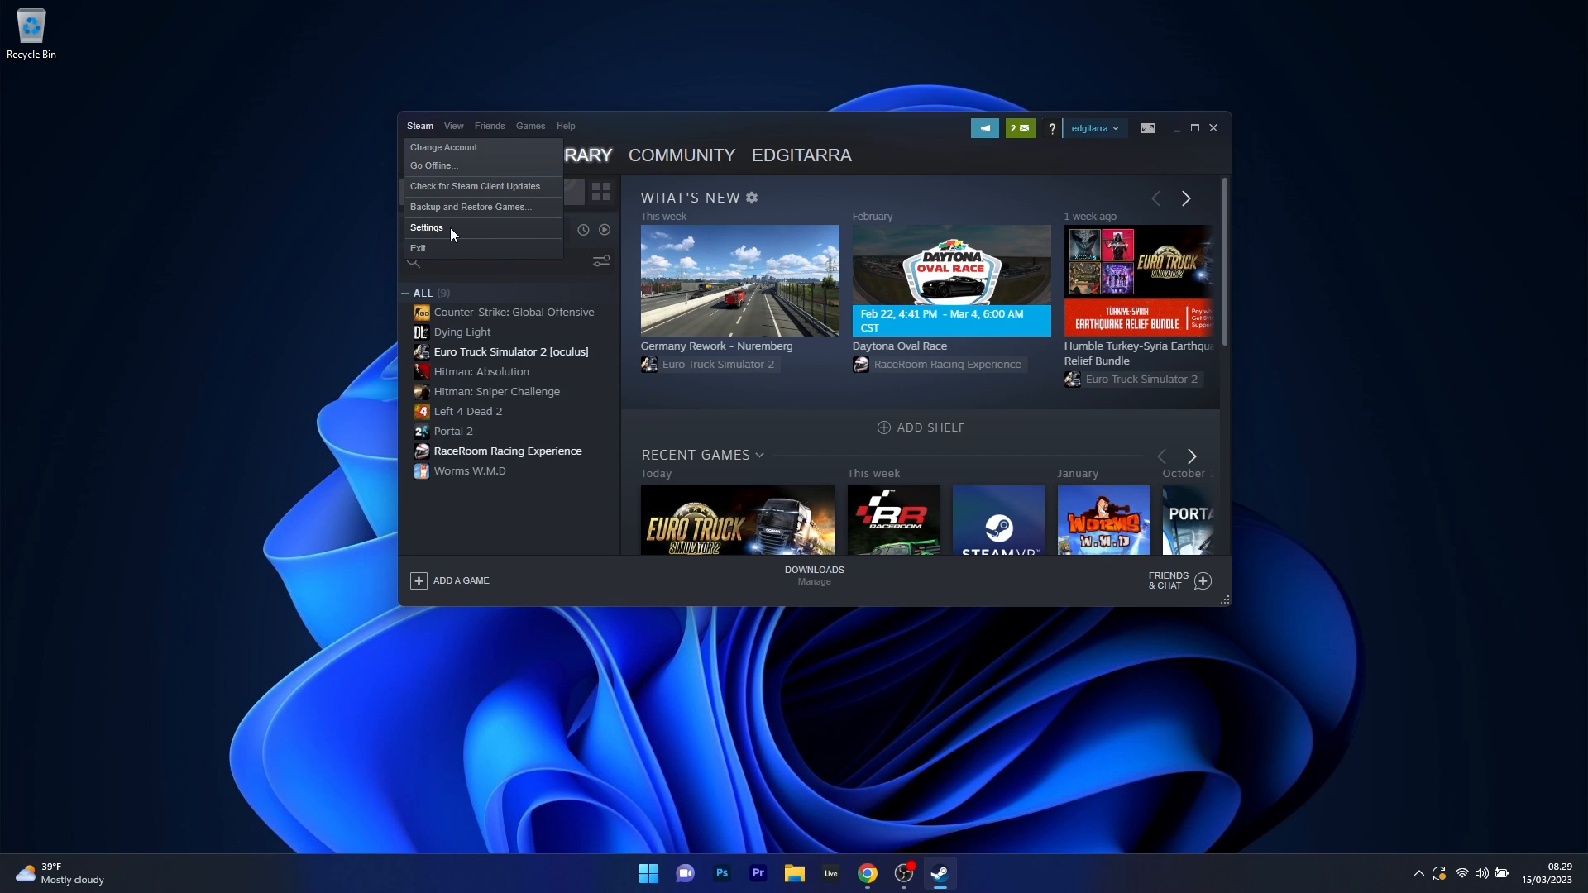
click(426, 228)
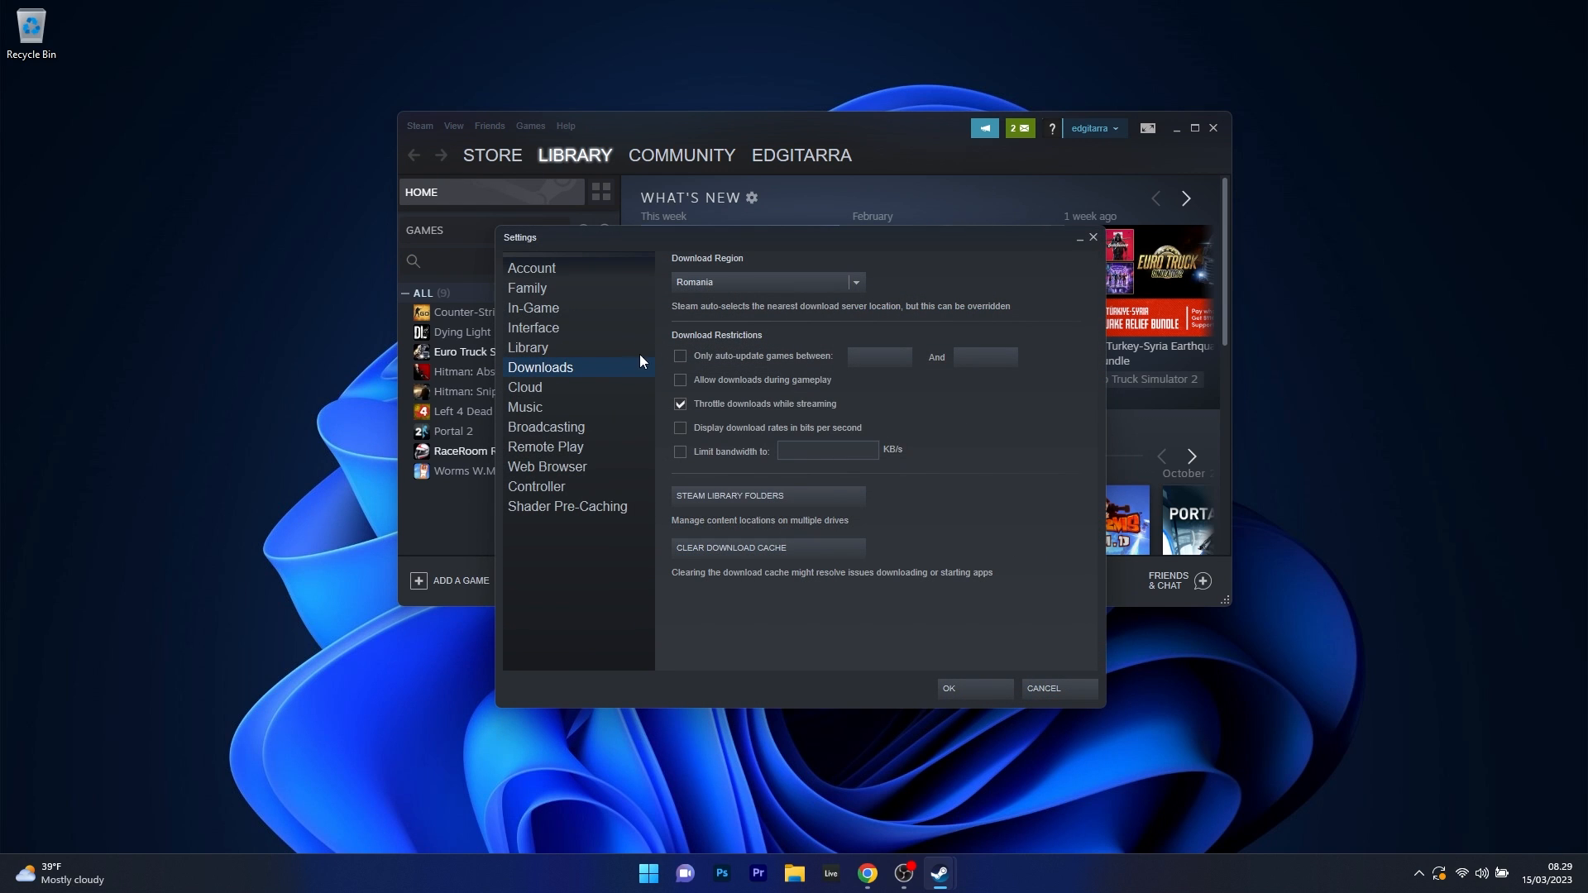
mouse_move(574, 369)
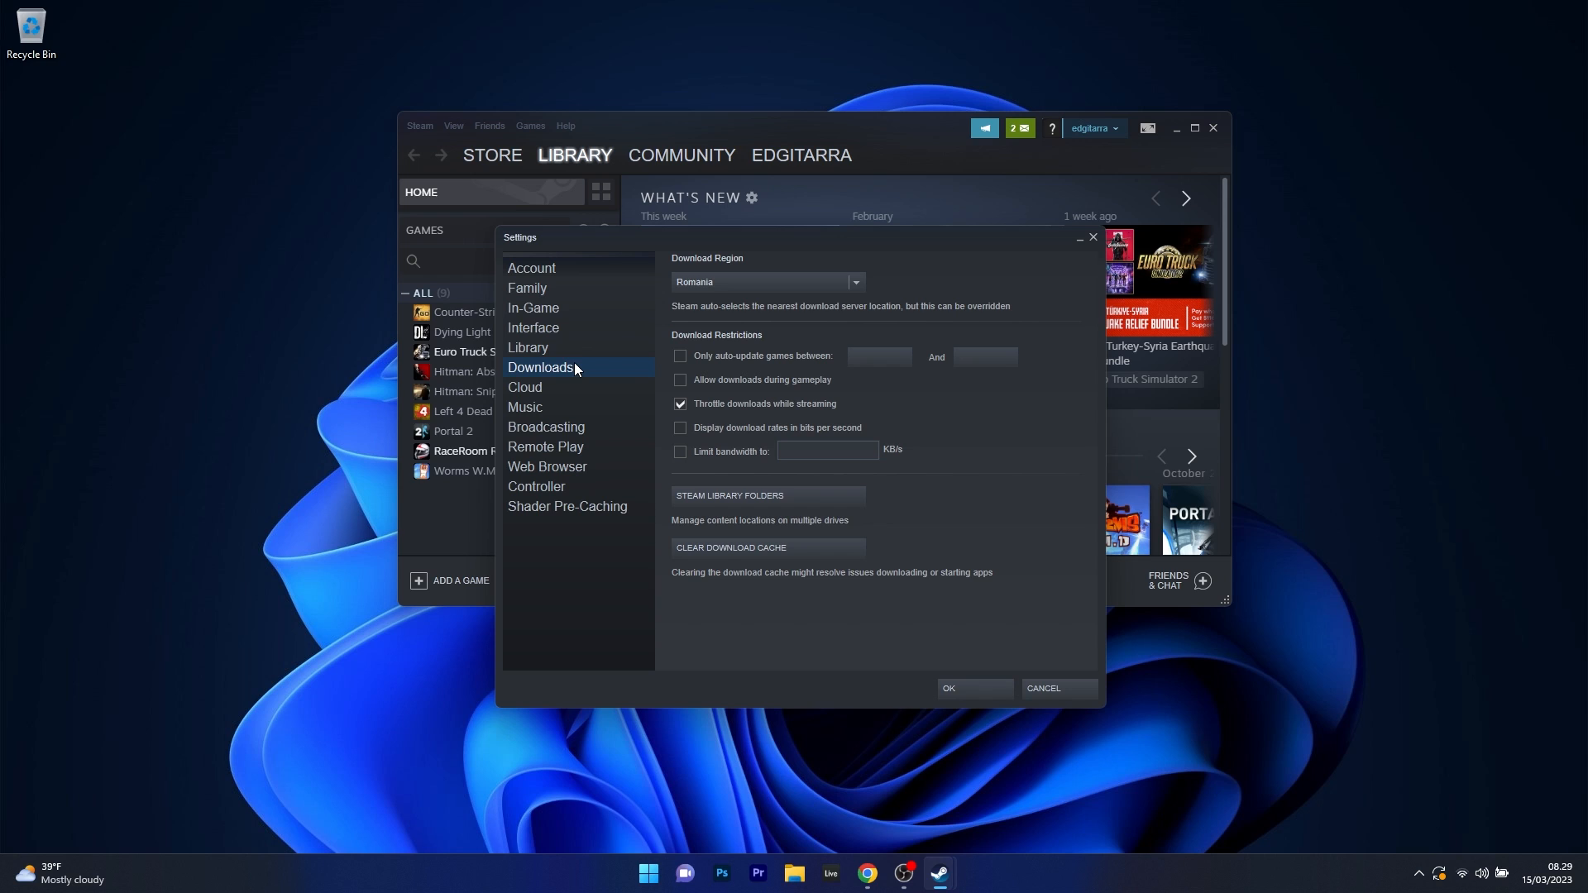
mouse_move(696, 476)
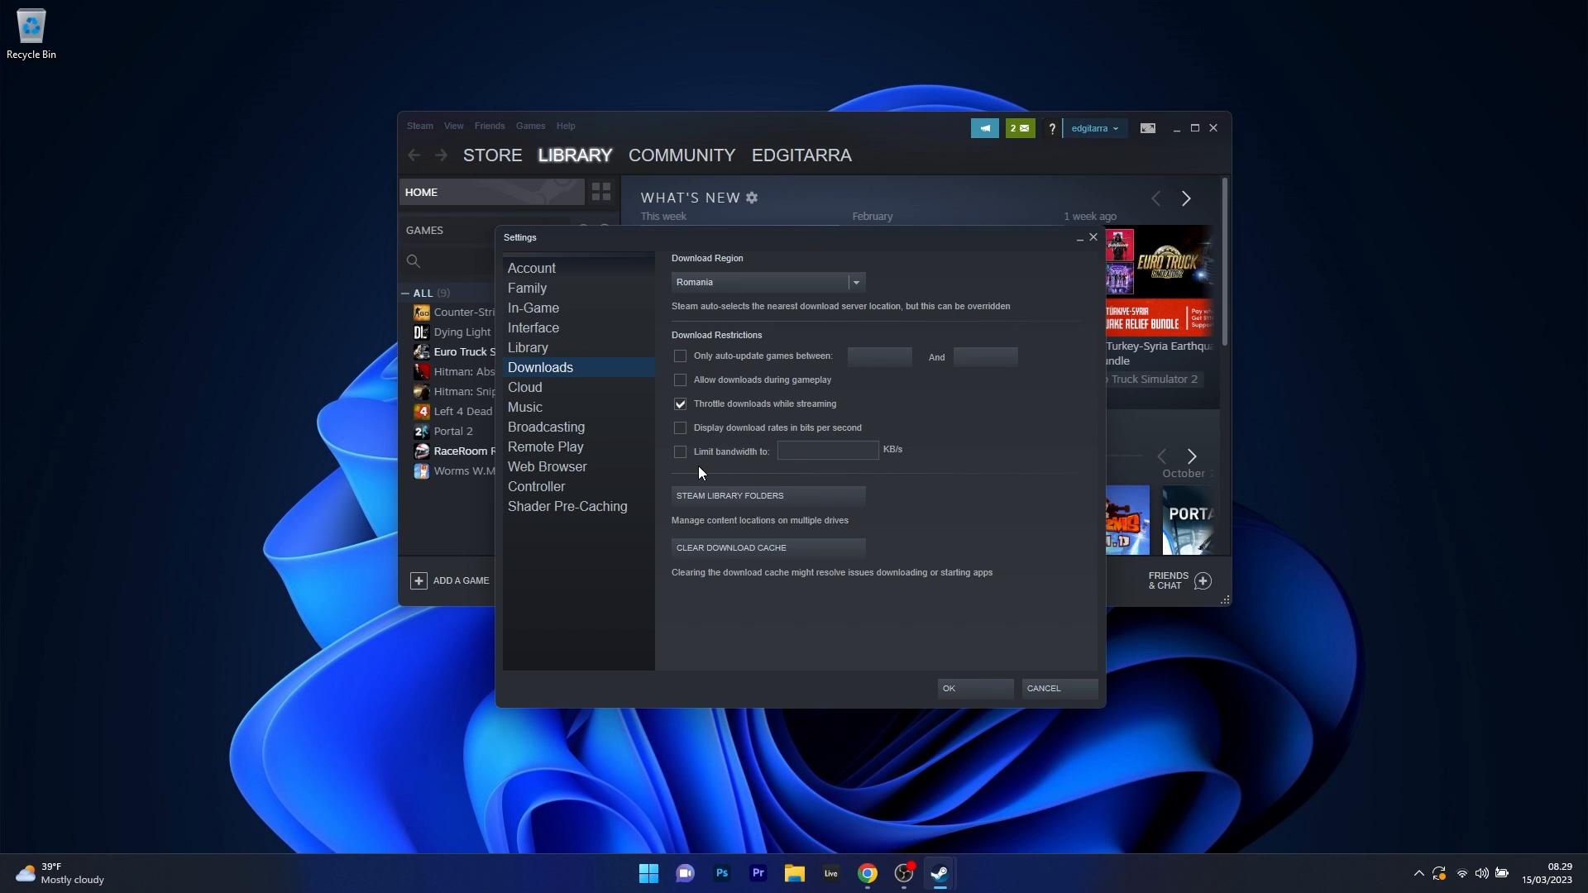
mouse_move(679, 460)
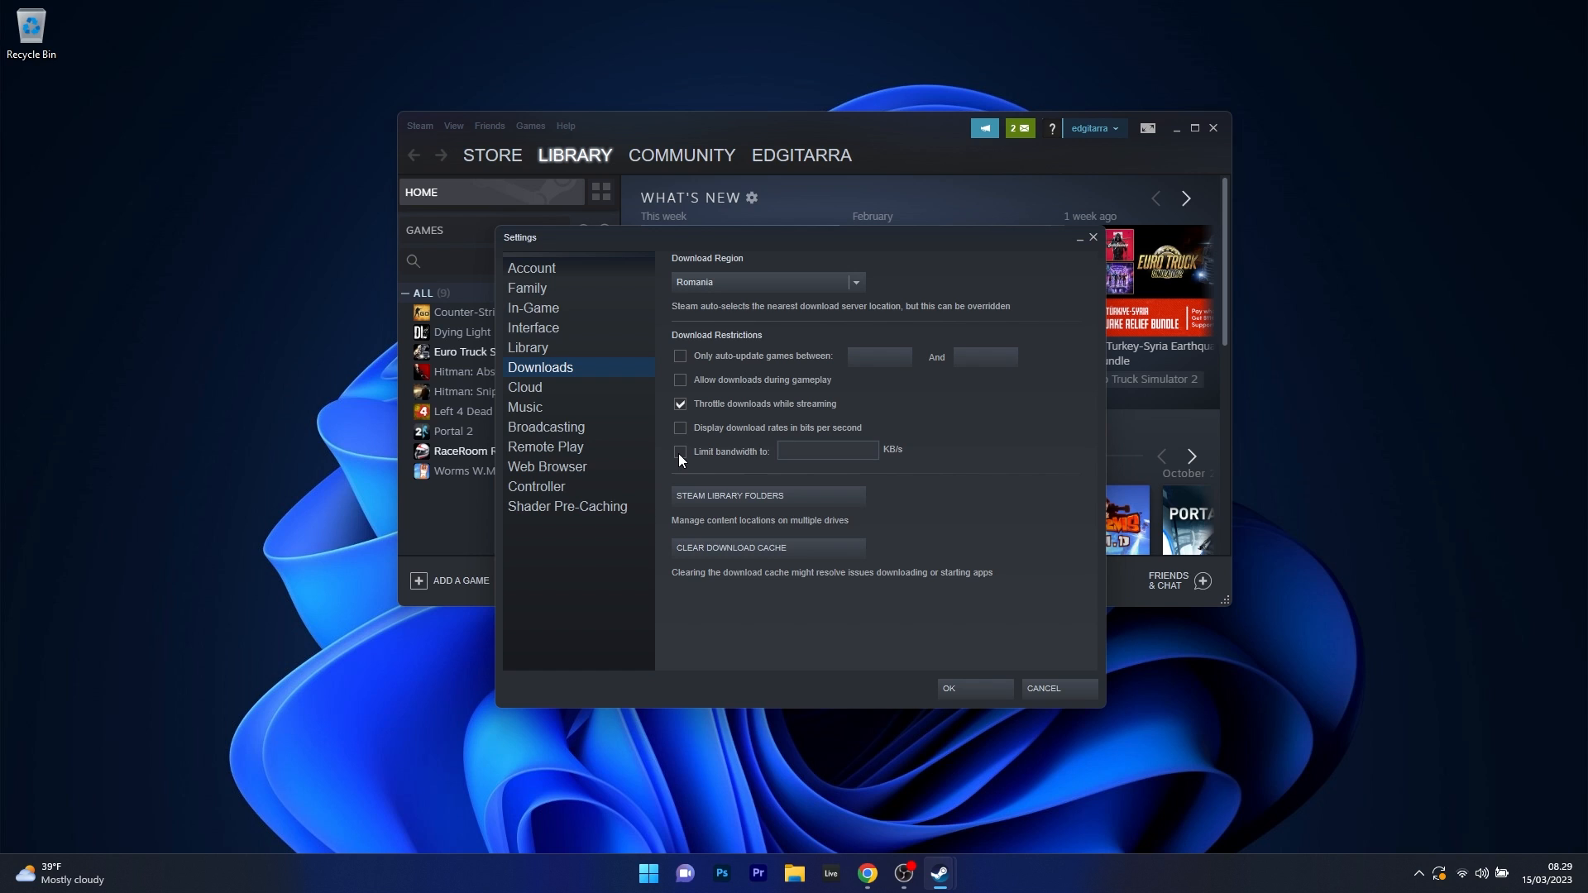
click(680, 452)
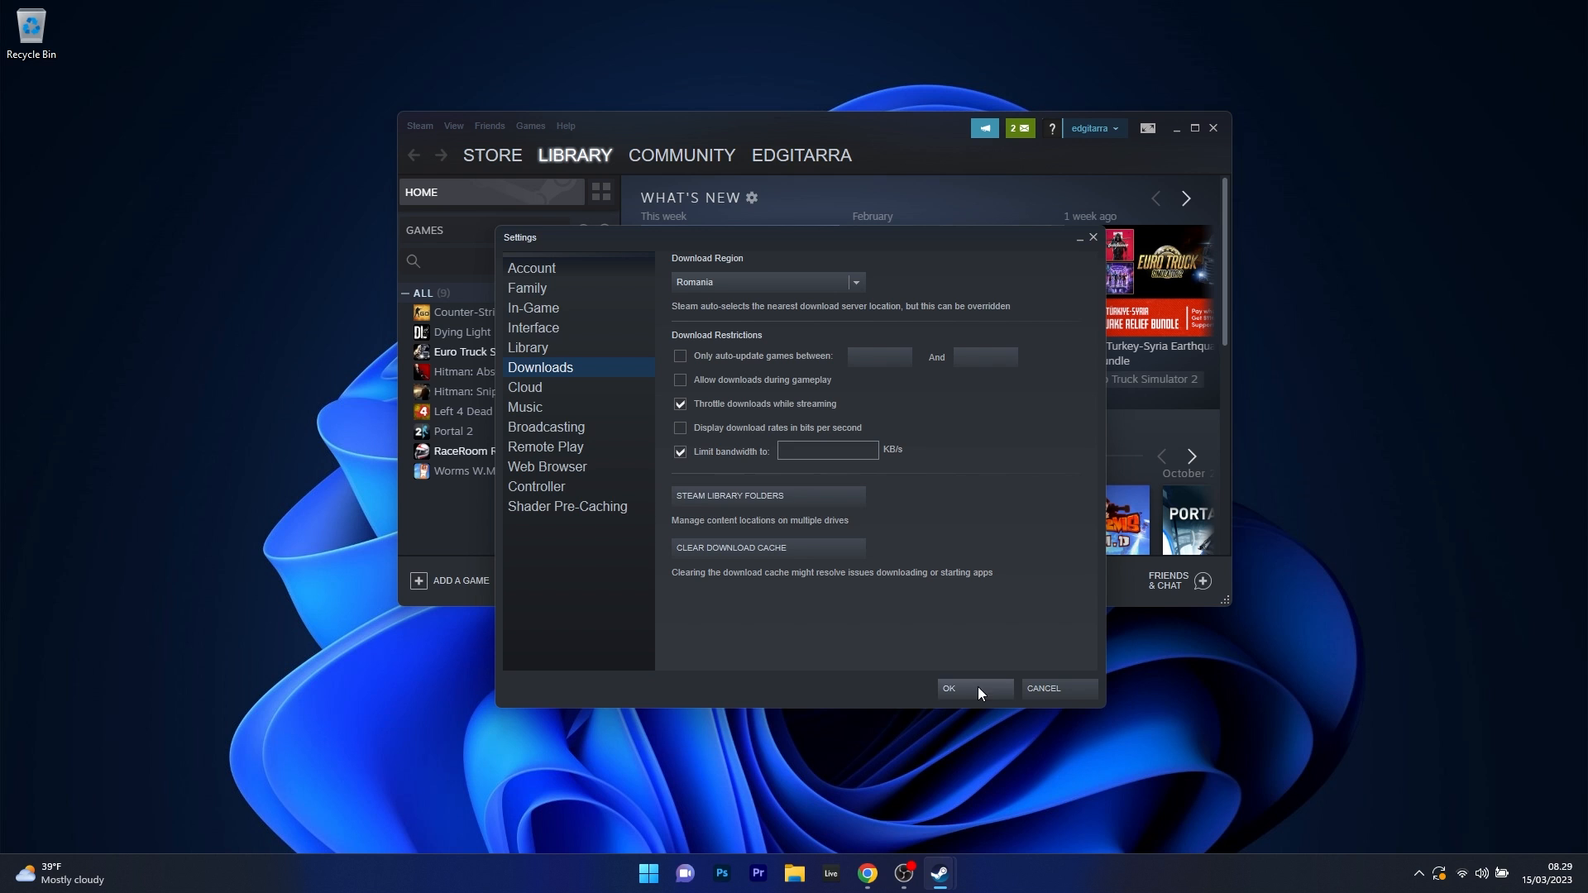
click(948, 692)
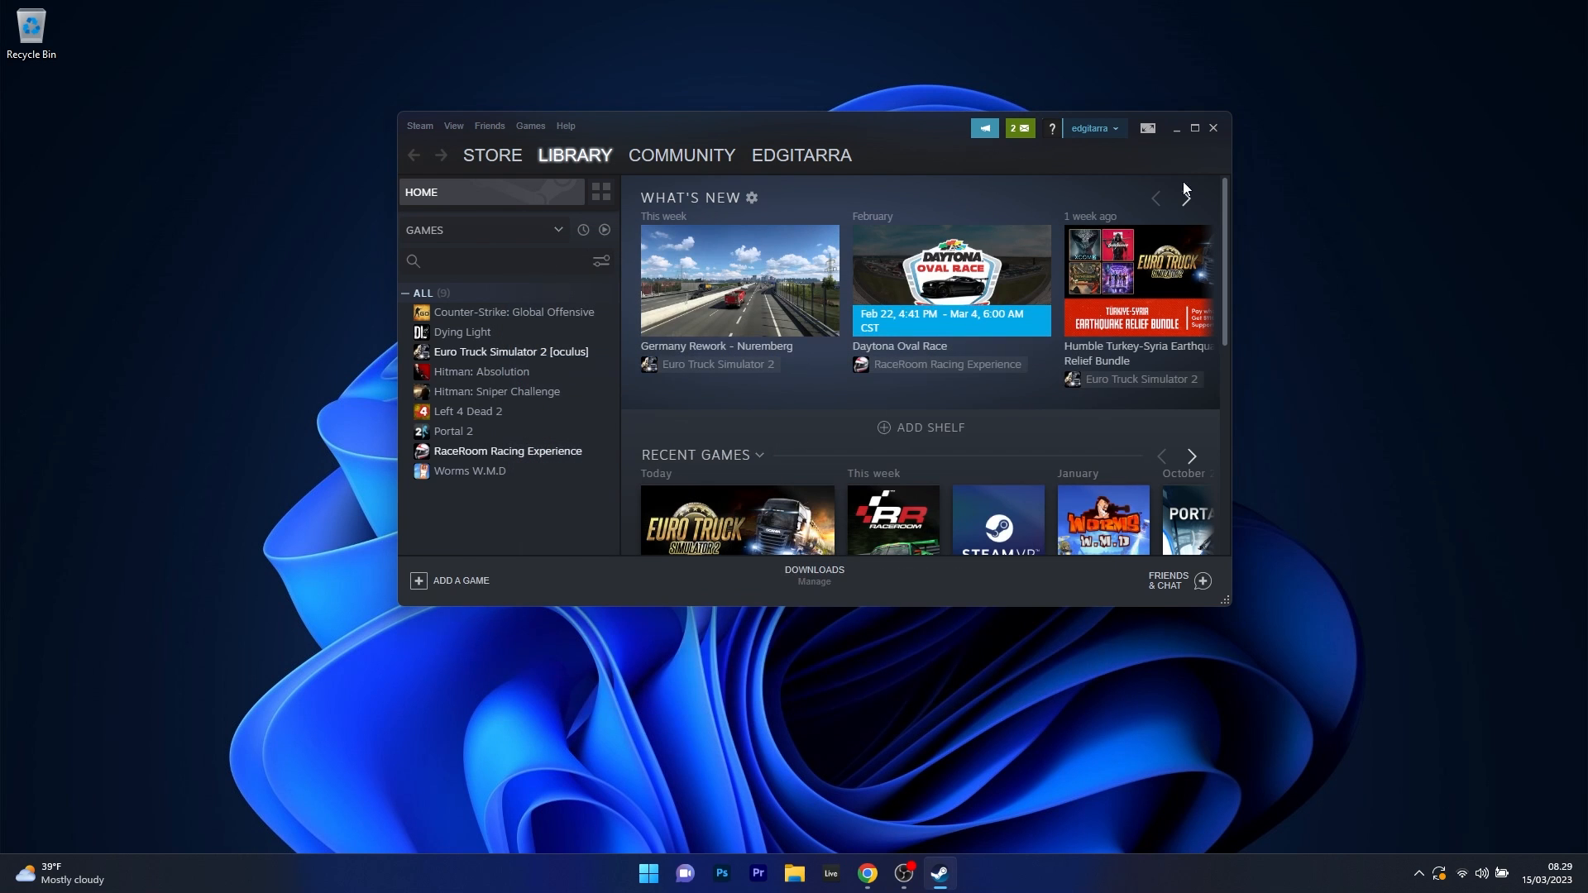
Step: Close the Steam client window, leaving the desktop clear
click(1213, 128)
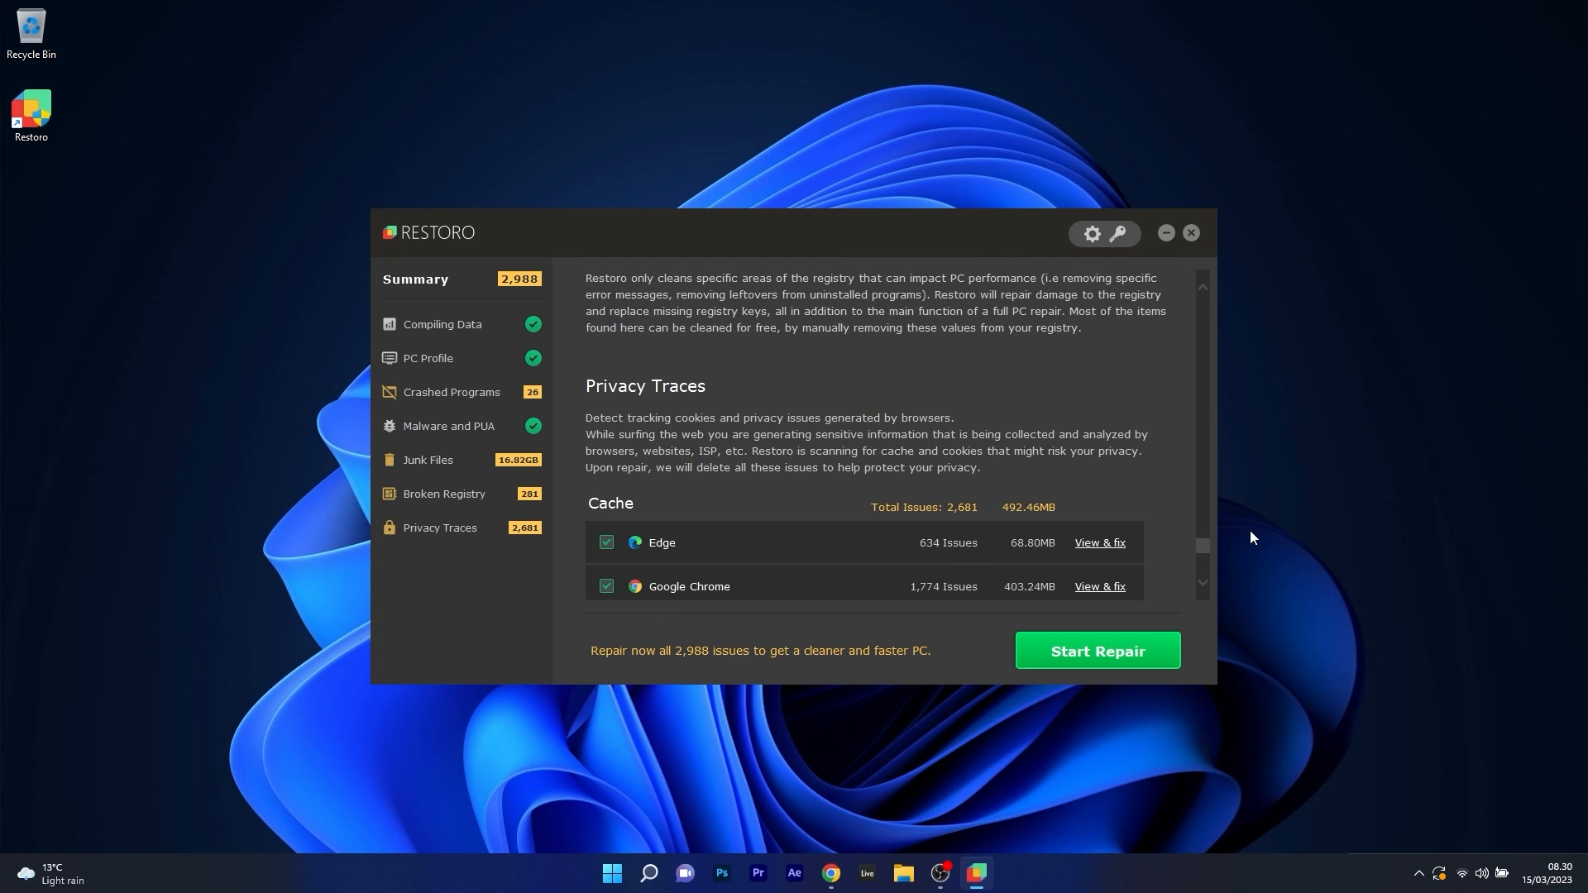
click(441, 325)
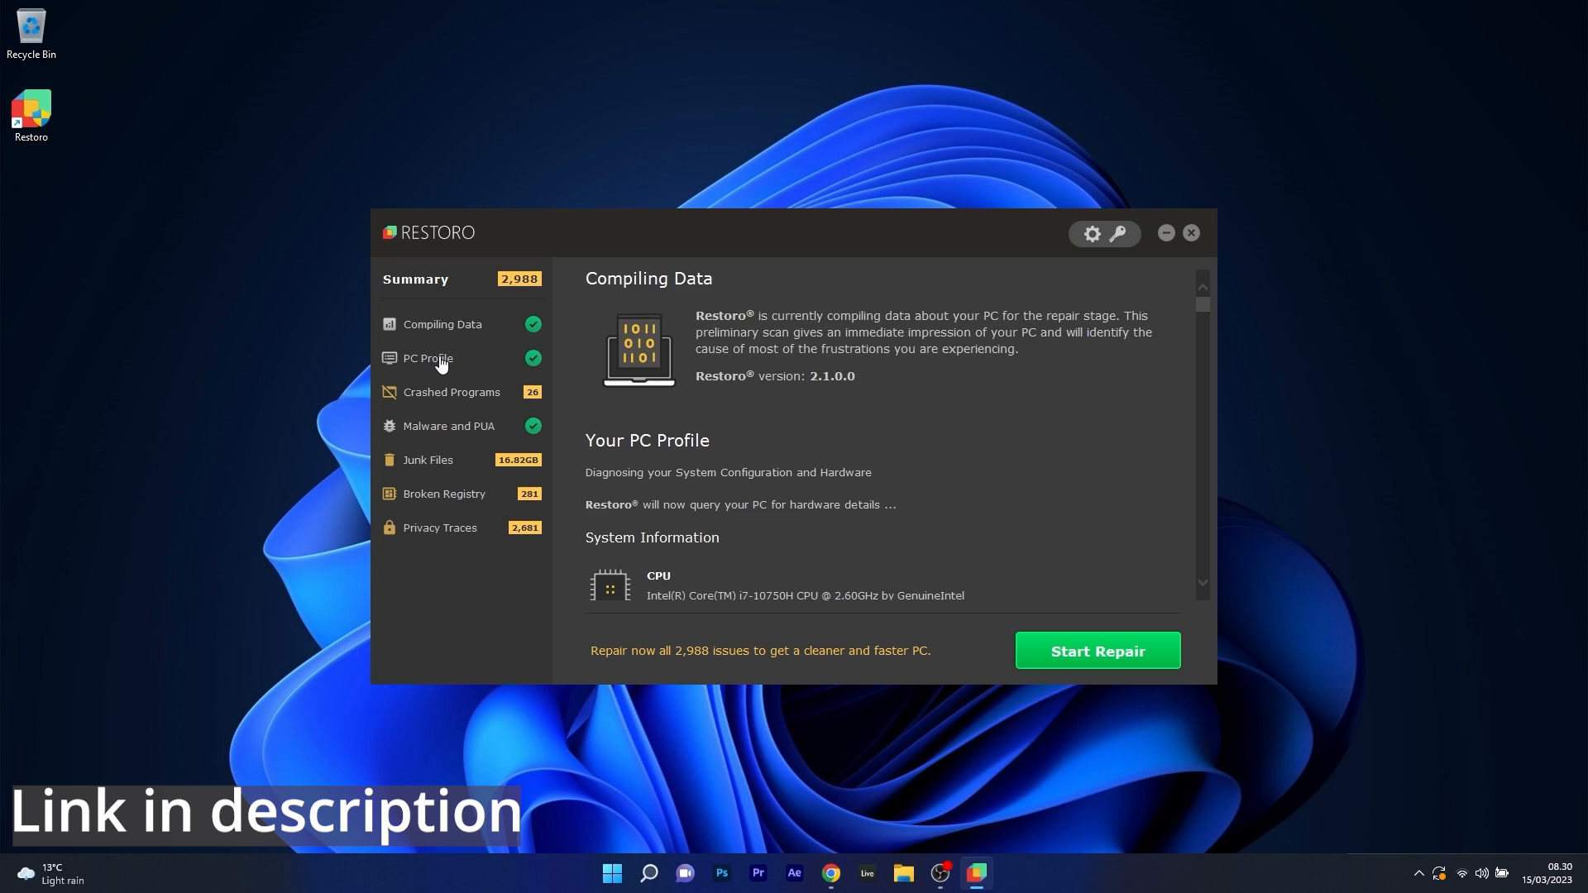
click(1191, 234)
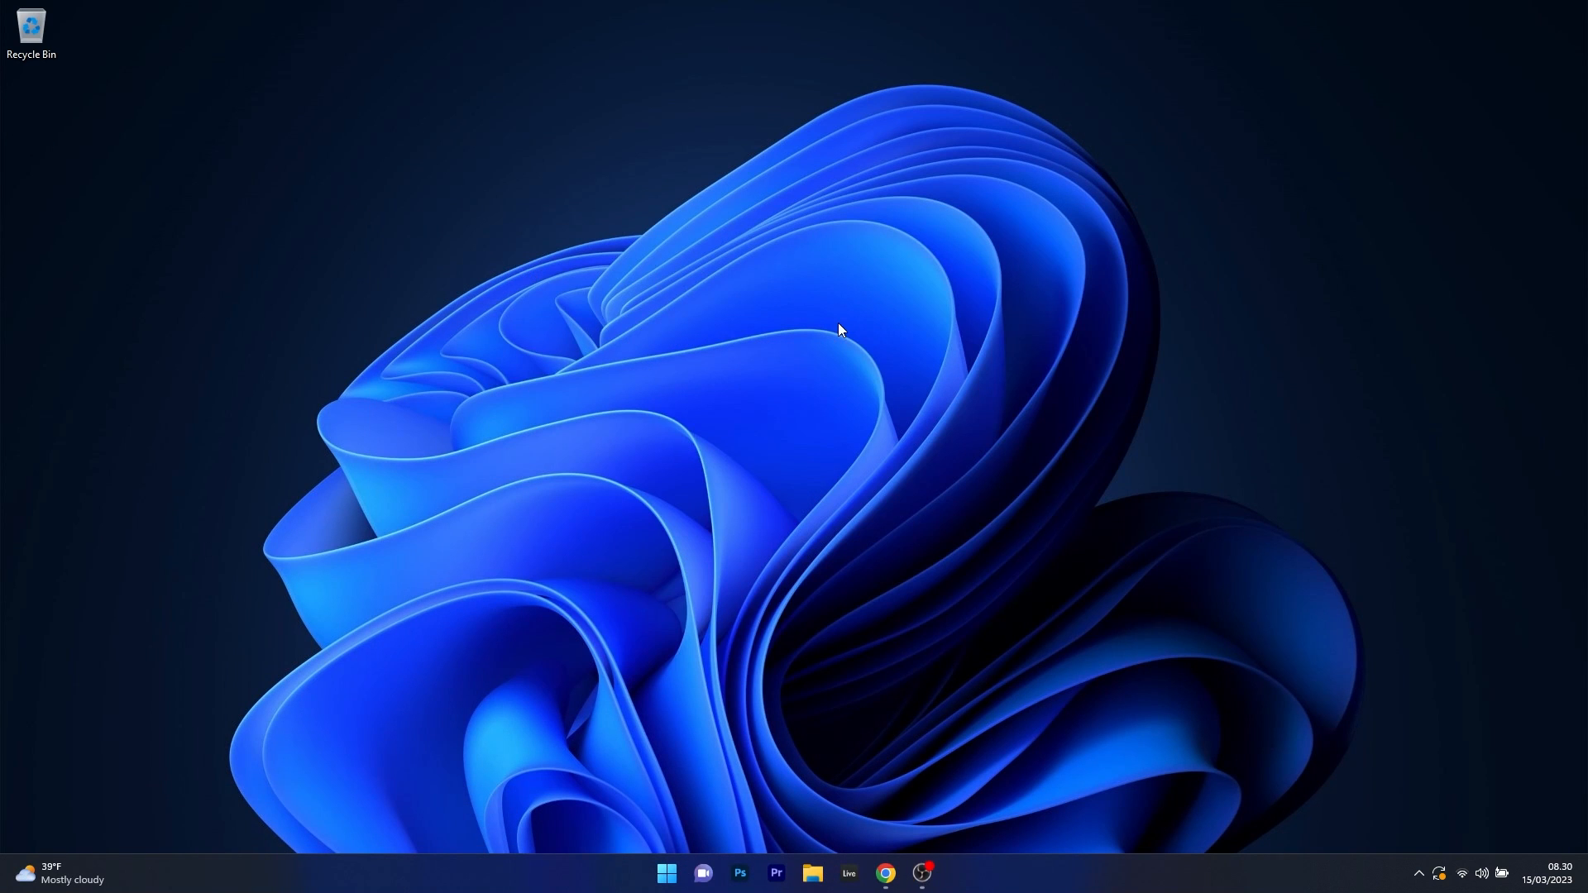
mouse_move(978, 417)
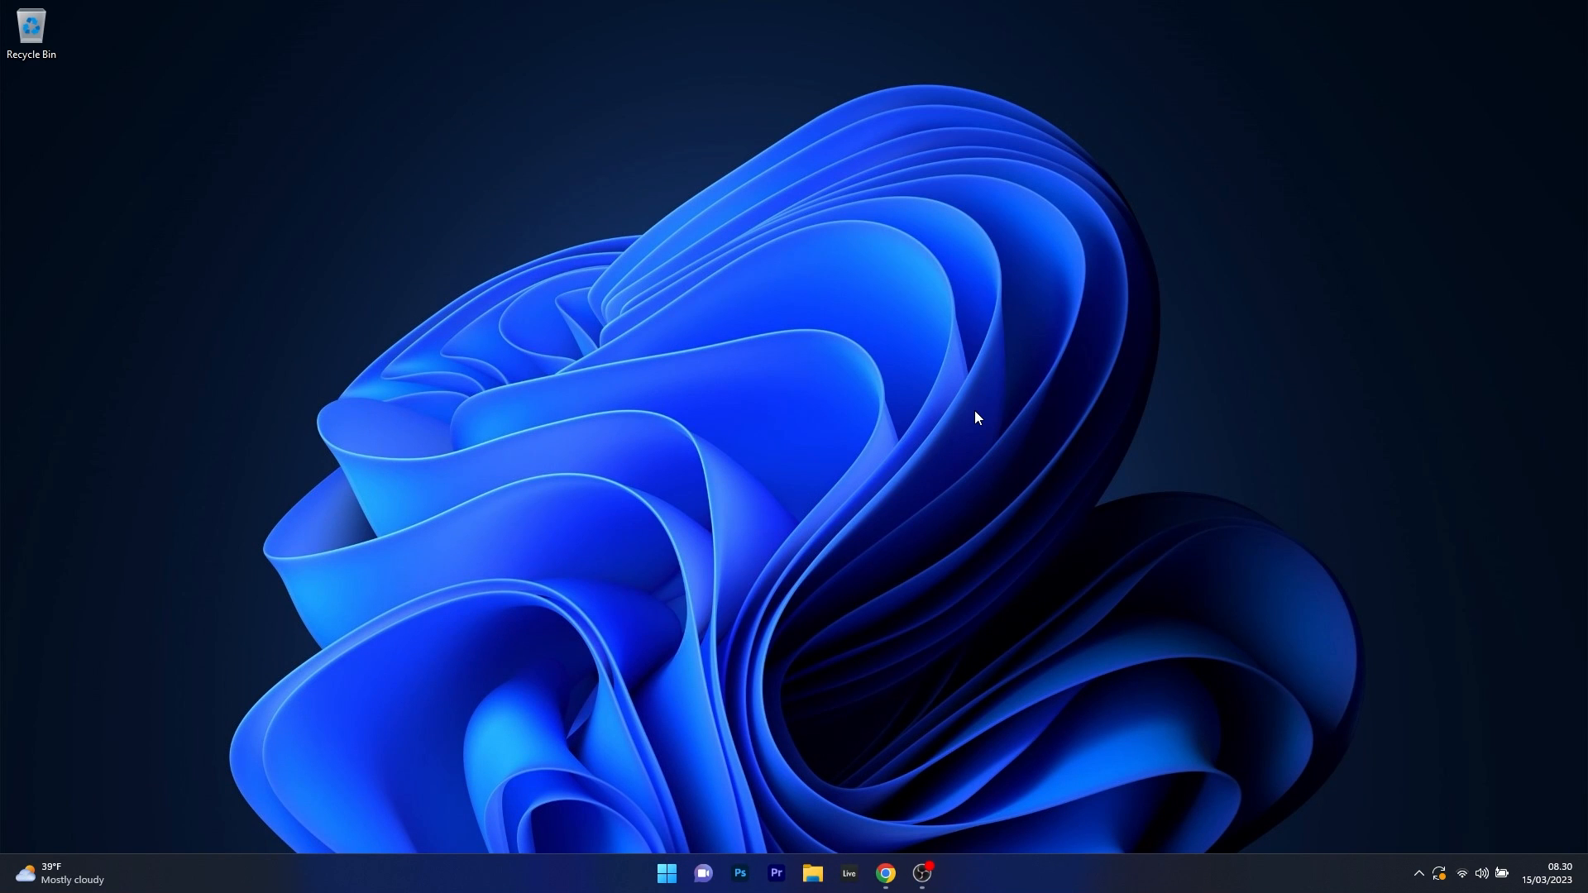